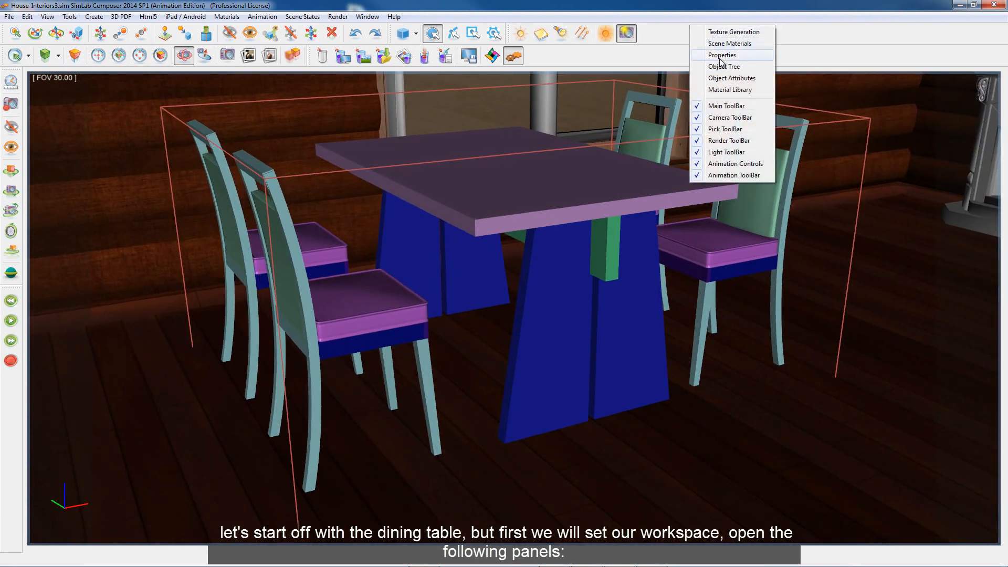
# Step: Open the Properties, Object Tree, Texture Generation, Scene Materials and Material Library panels
pyautogui.click(722, 55)
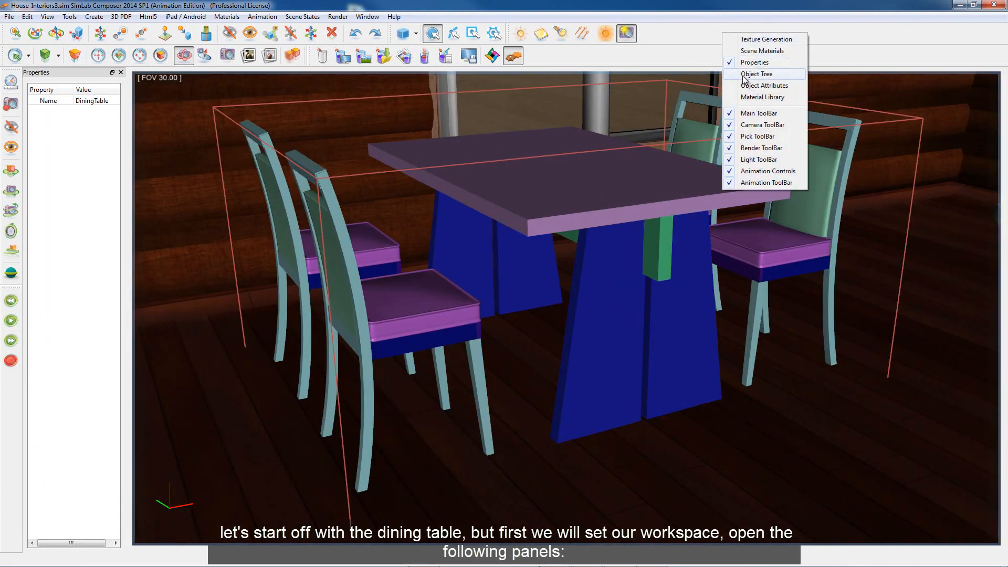
pyautogui.click(756, 74)
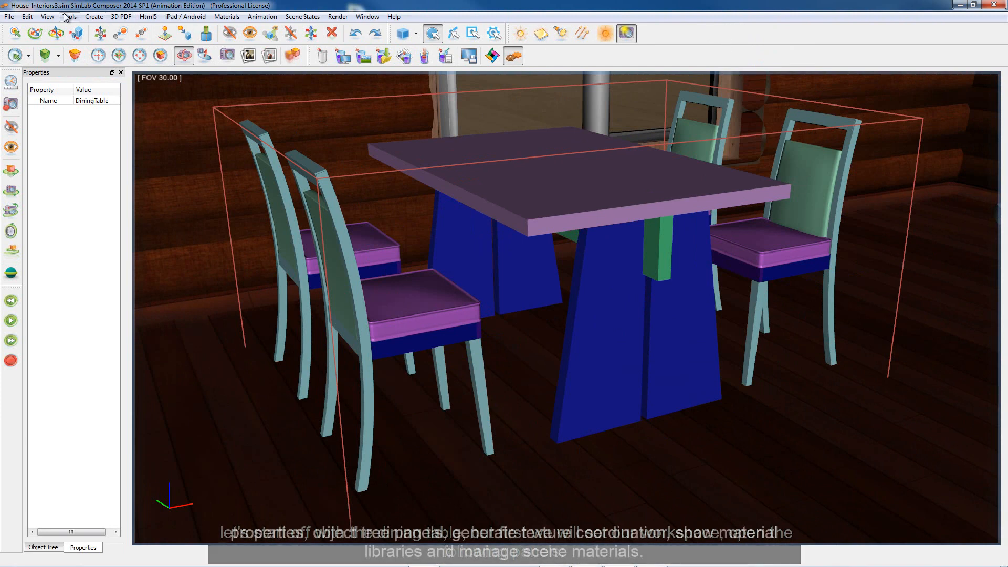
pyautogui.click(69, 17)
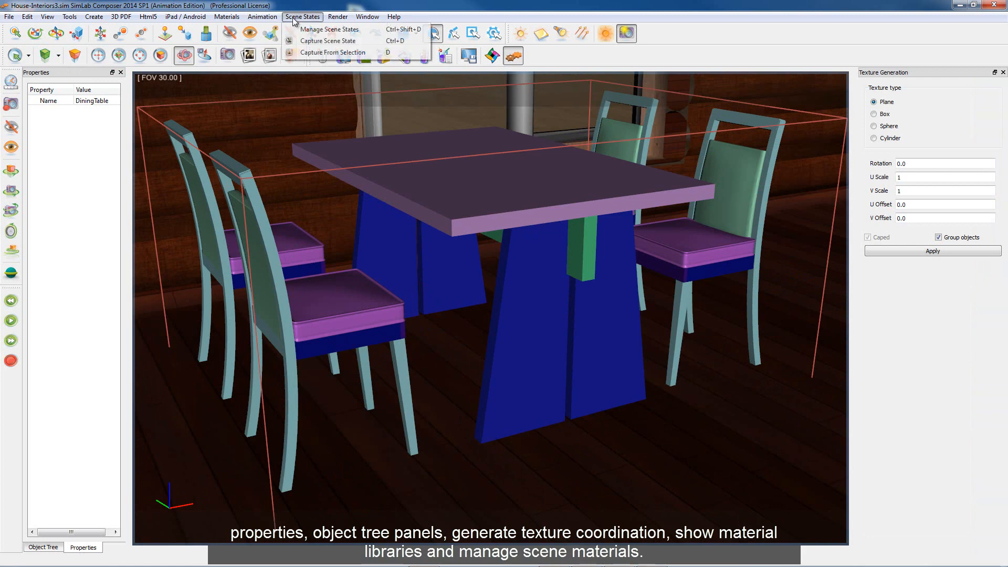
pyautogui.click(227, 16)
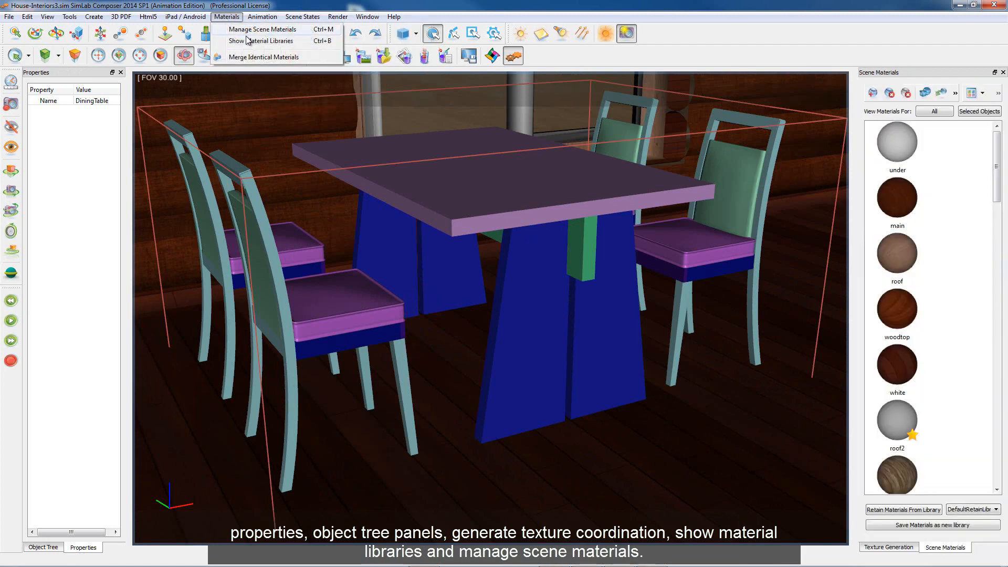
pyautogui.click(261, 41)
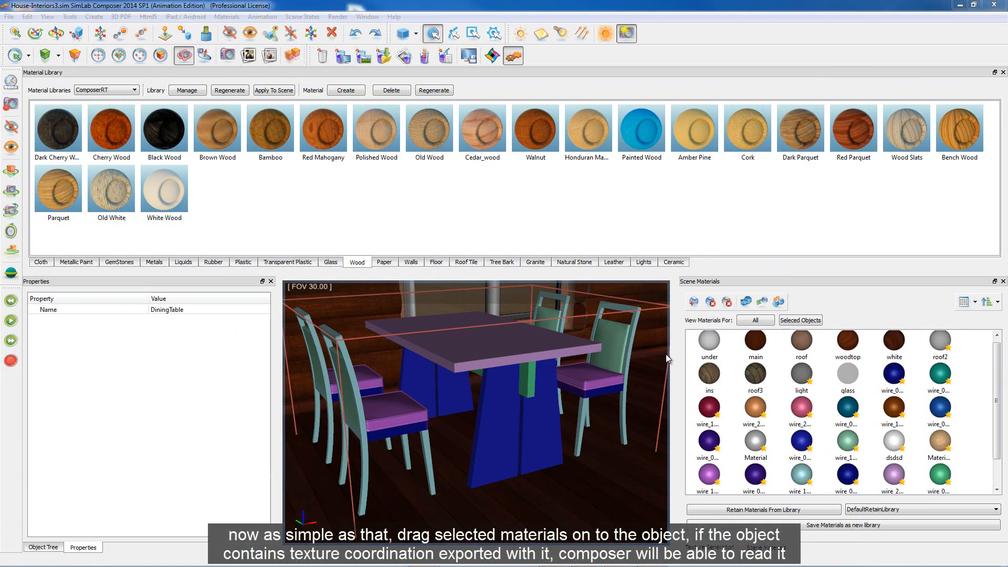
# Step: Drag a wood material onto the dining table and Beige Leather onto the chair seats
pyautogui.moveTo(323, 126); pyautogui.dragTo(476, 361)
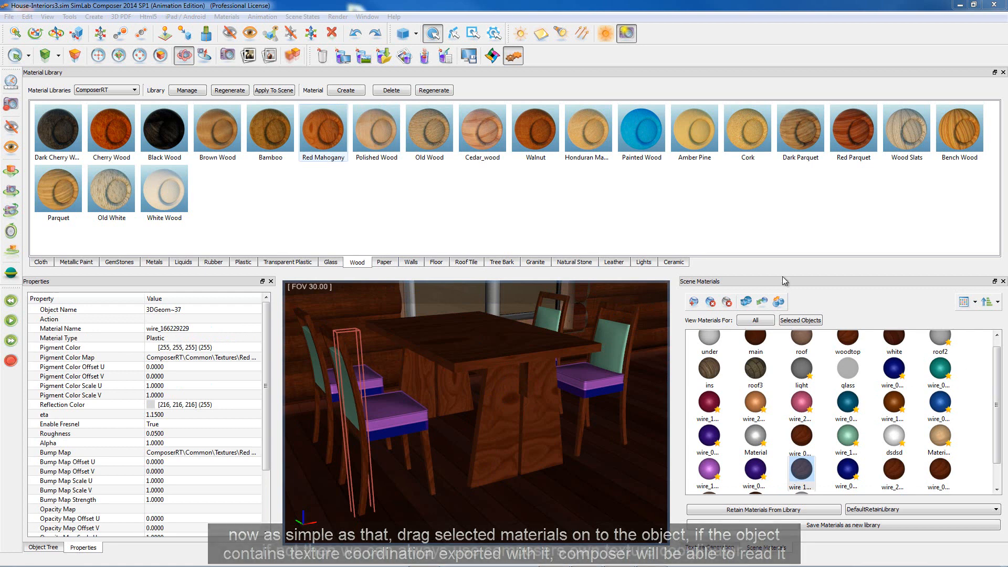
pyautogui.click(613, 262)
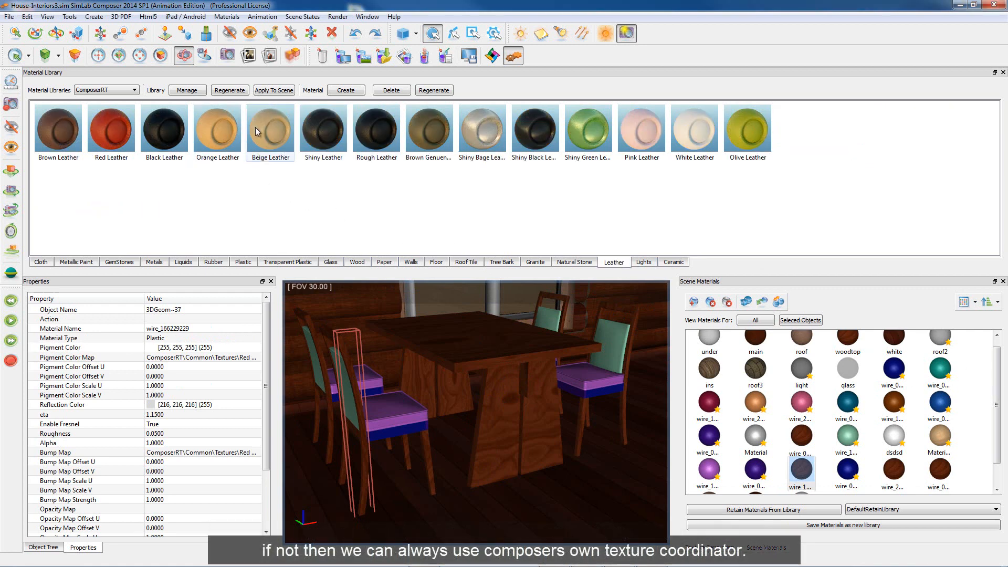
pyautogui.click(270, 126)
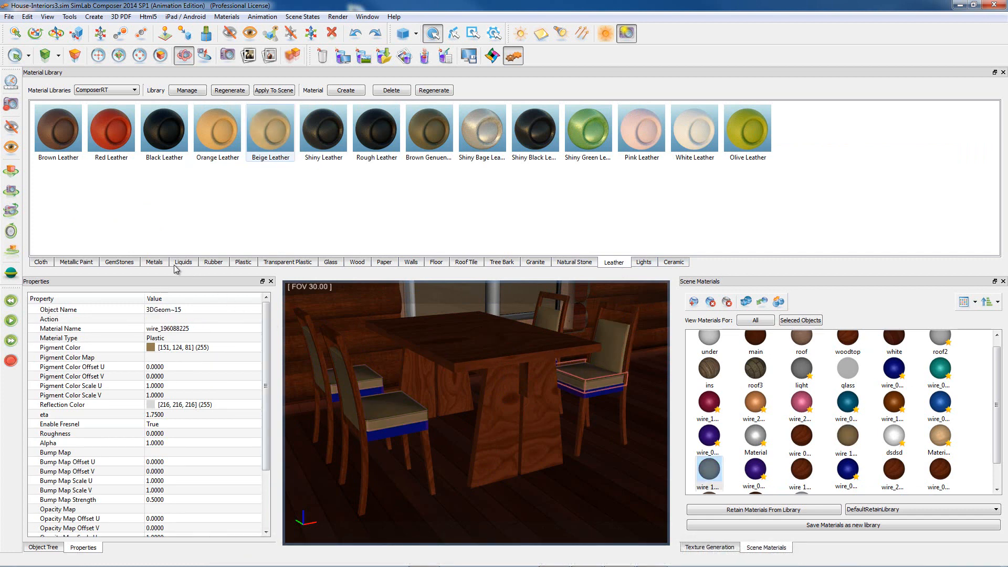
pyautogui.click(357, 264)
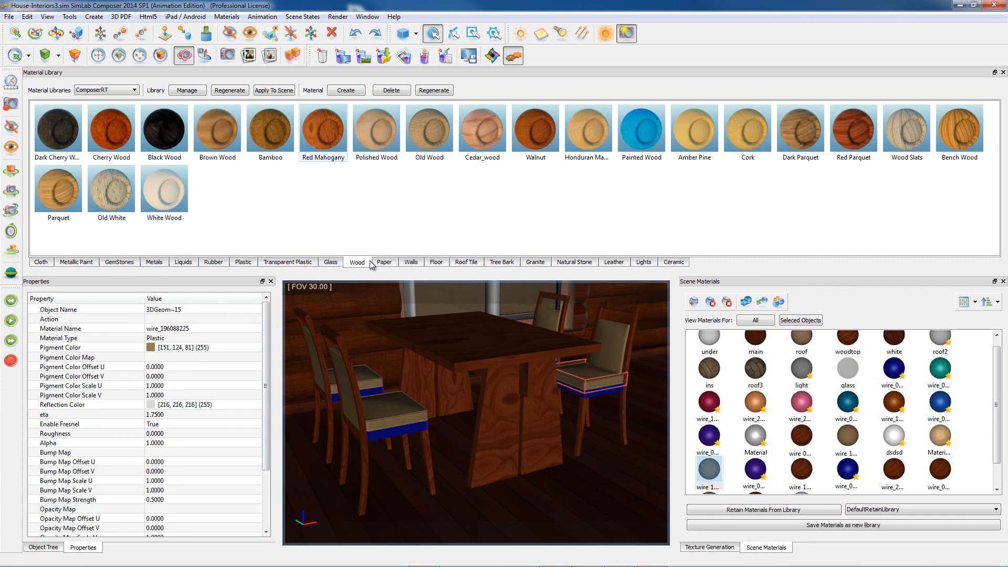
pyautogui.click(323, 129)
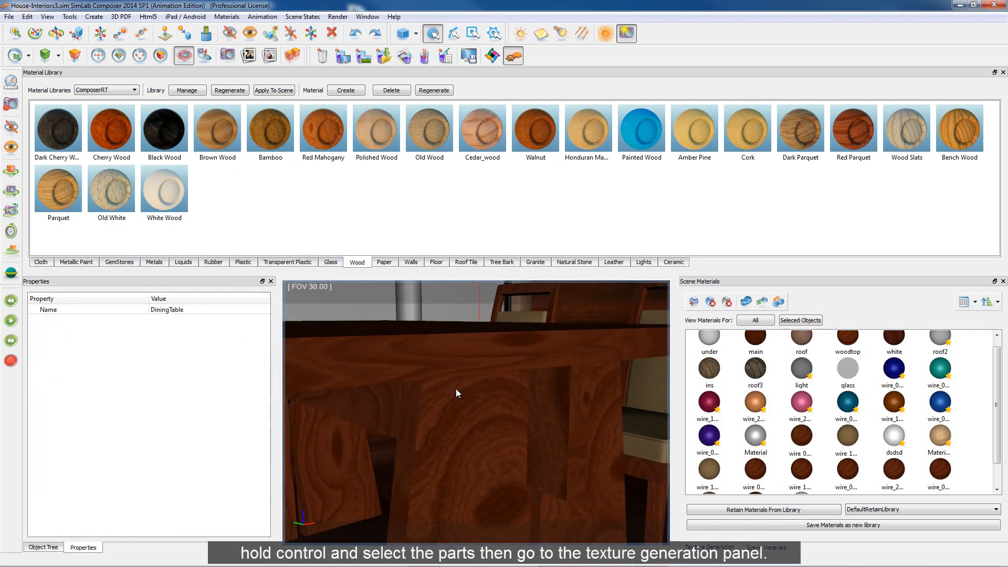
# Step: Apply Box mapping to the selected table parts with Caped and Group objects enabled
pyautogui.press('ctrl+j')
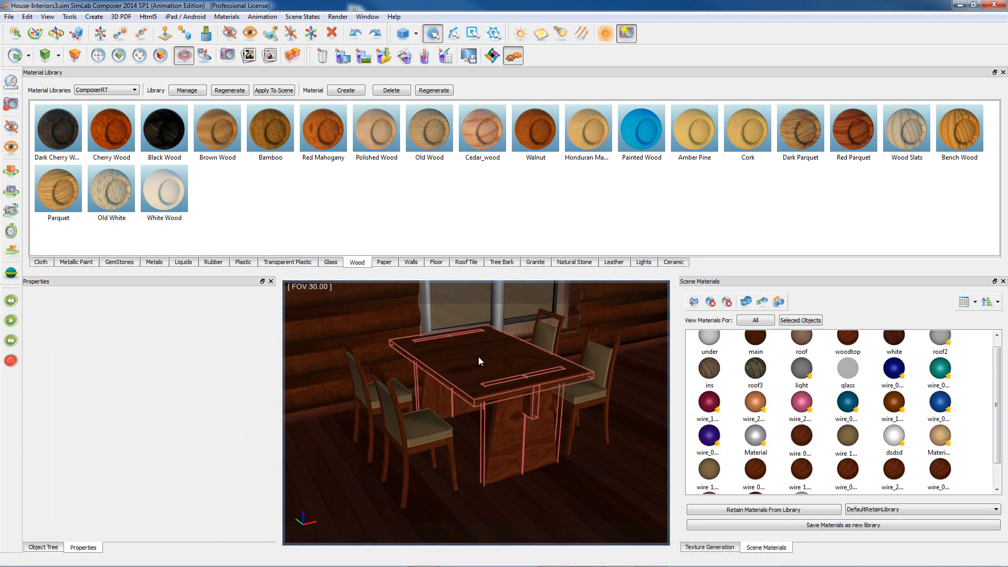
pyautogui.click(710, 547)
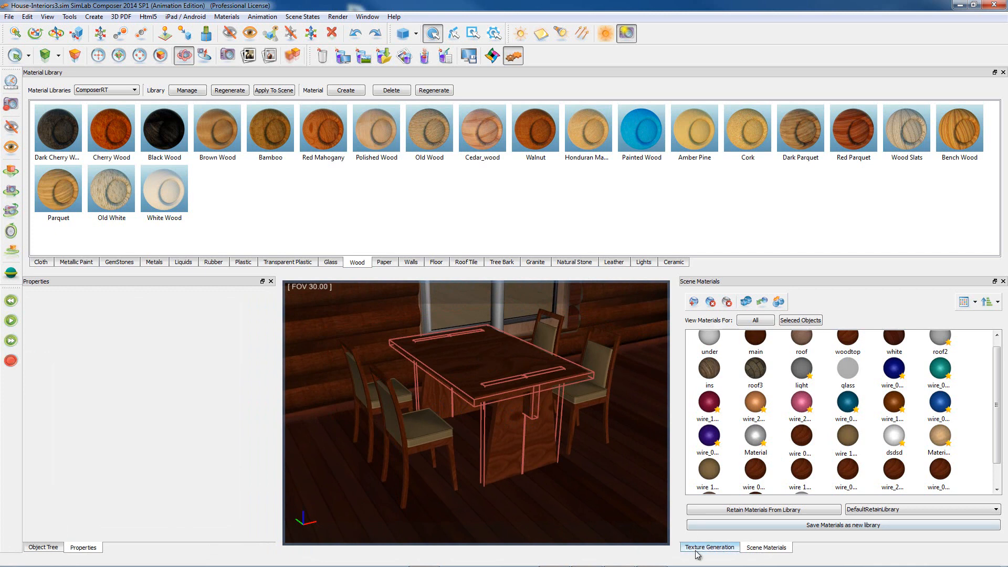
pyautogui.click(710, 547)
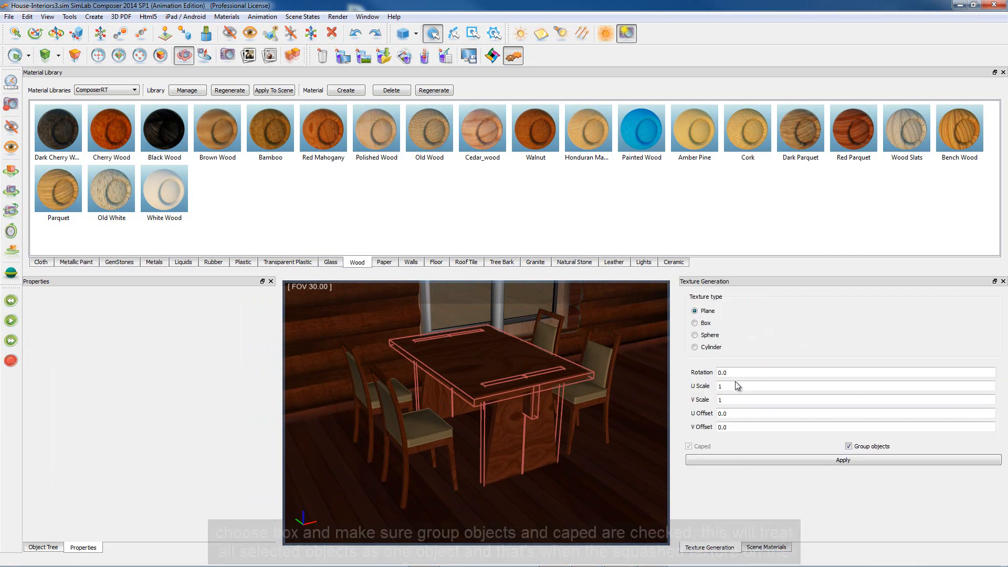
pyautogui.click(695, 322)
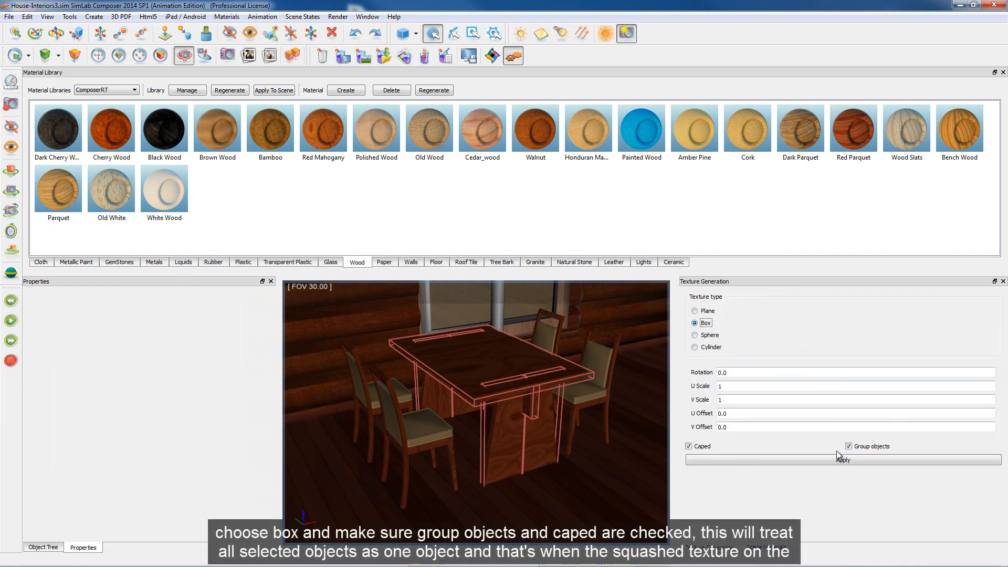
pyautogui.click(849, 446)
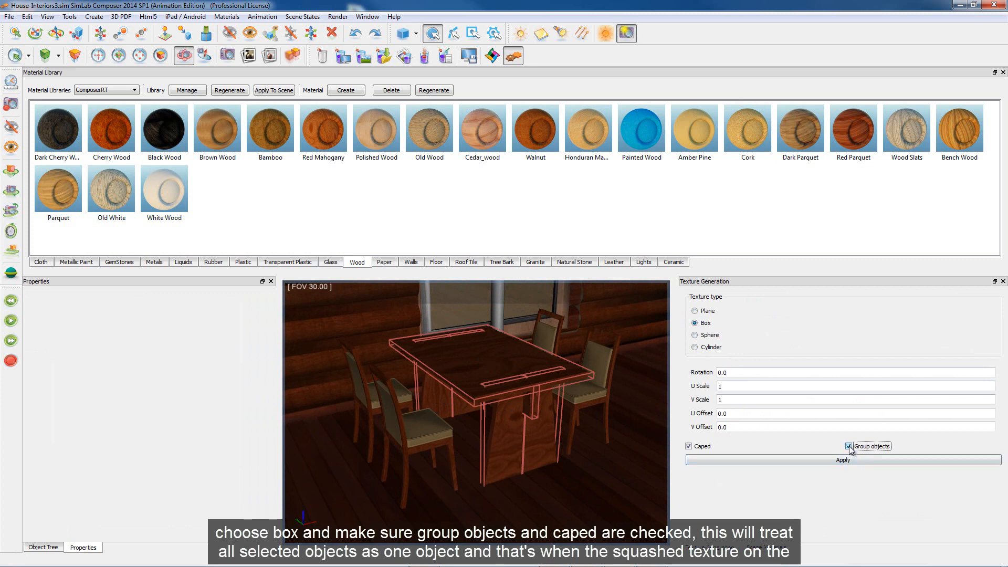
pyautogui.click(689, 446)
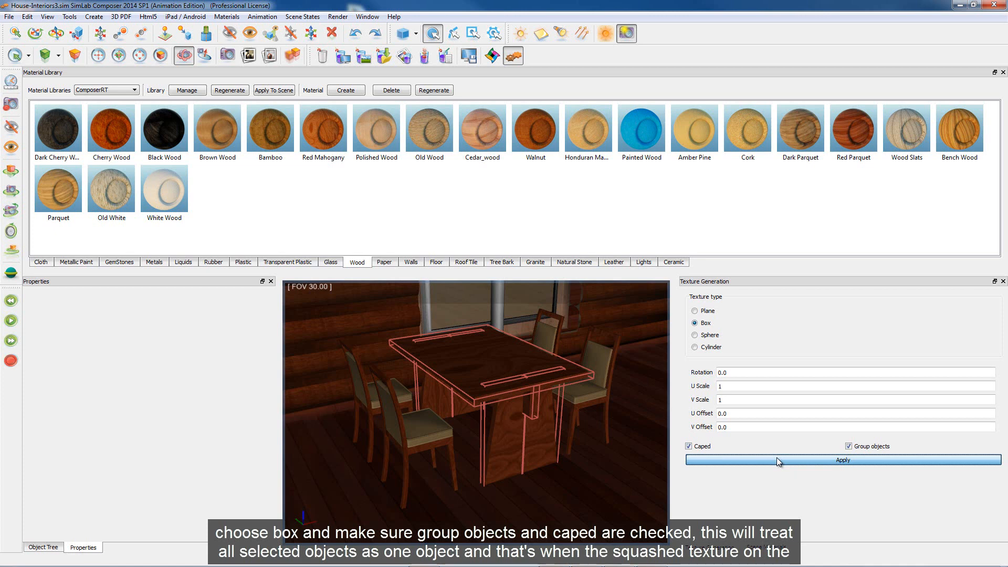
pyautogui.click(842, 460)
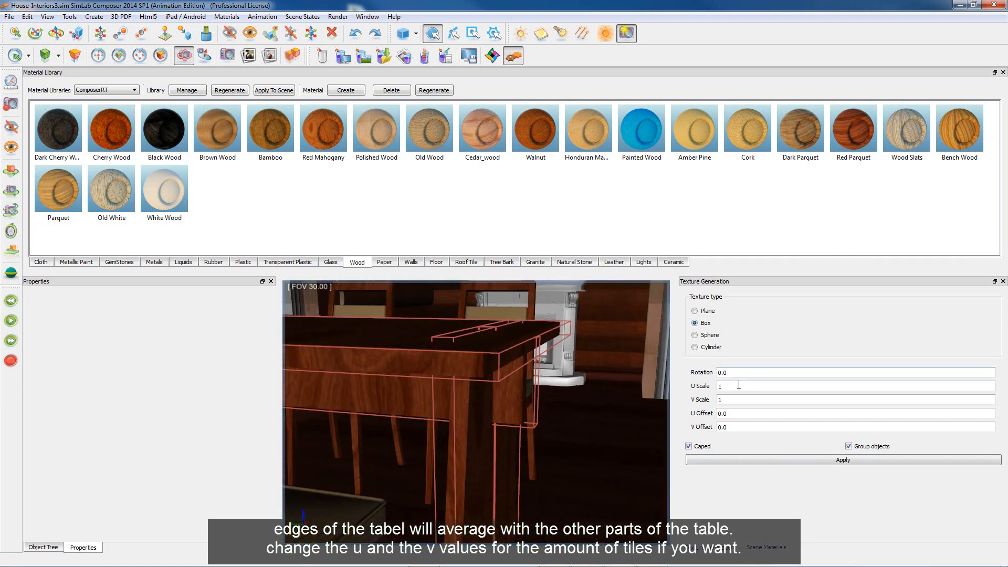
# Step: Set the U and V scale to 2.5 and reapply the mapping
pyautogui.press('Tab')
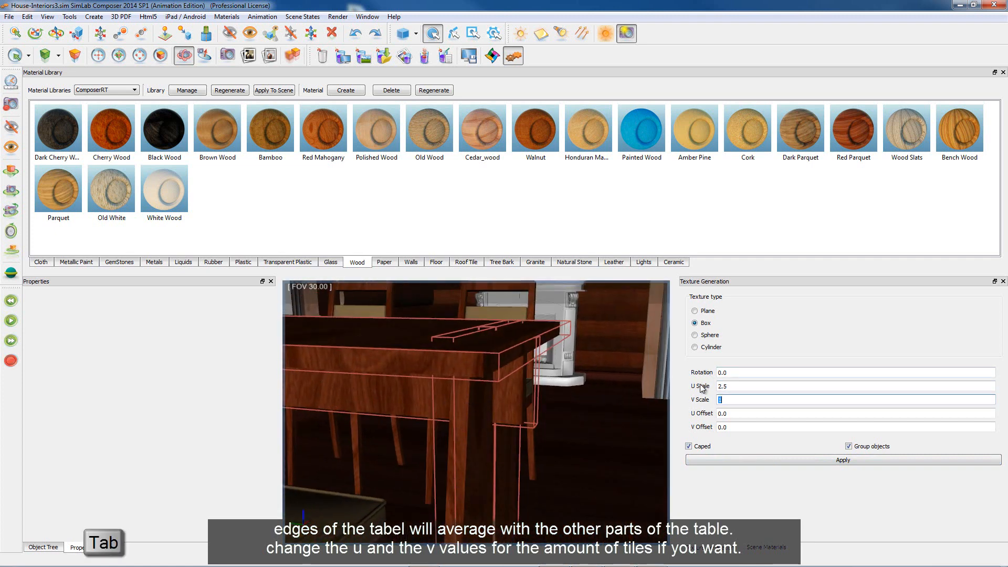
pyautogui.write('2.5')
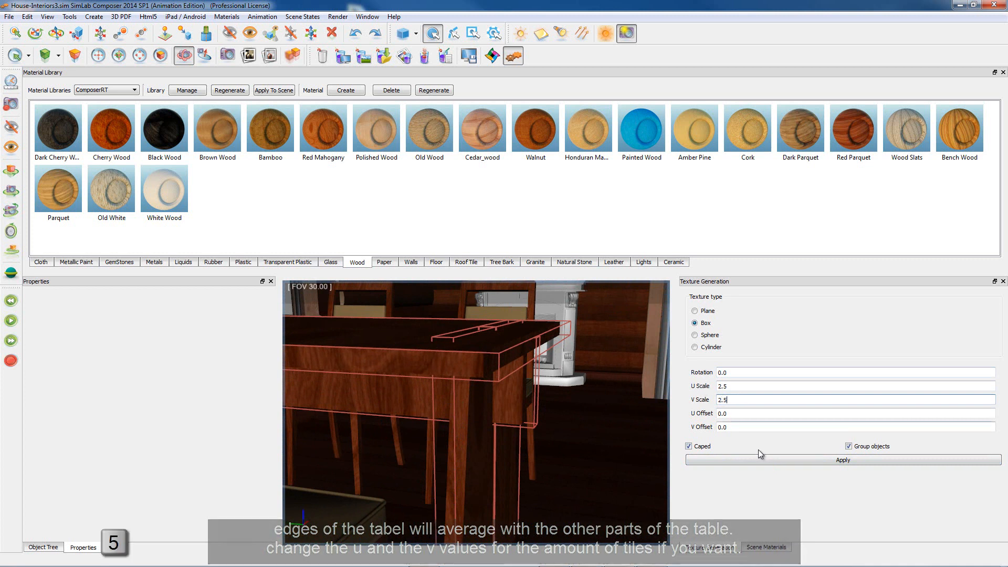
pyautogui.click(843, 460)
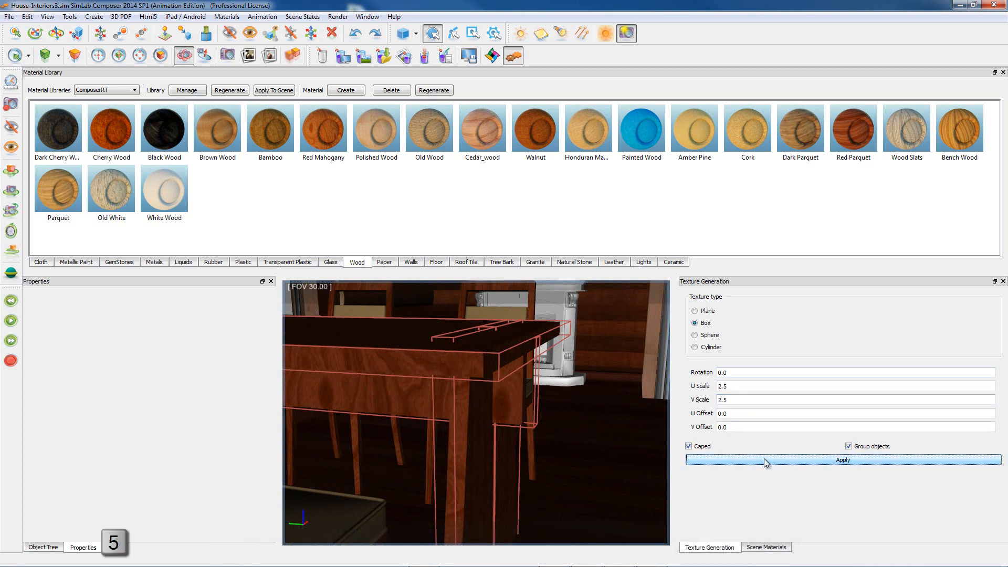
pyautogui.click(843, 460)
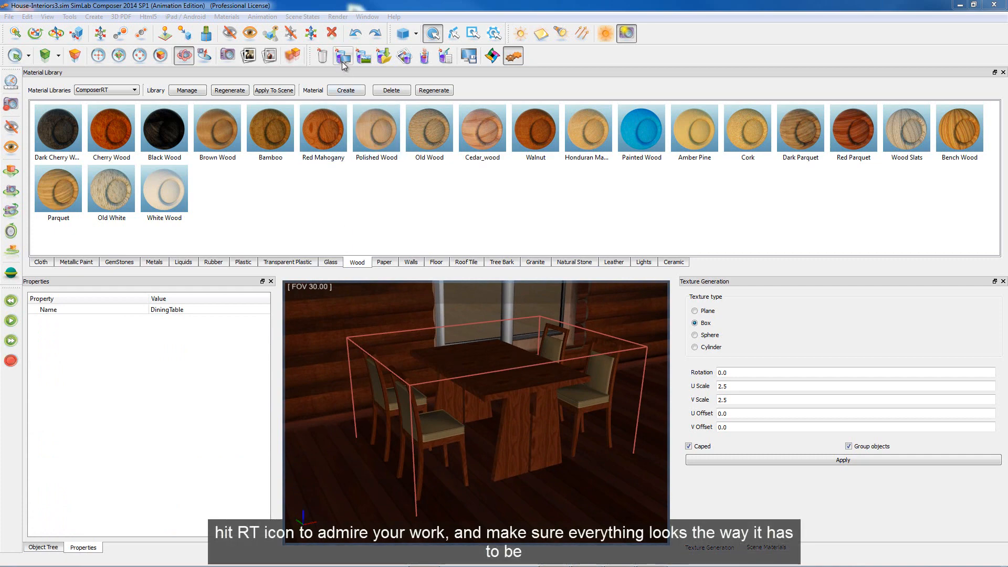
# Step: Apply Honduran Mahogany to the table base and the chair-frame scene material
pyautogui.click(343, 55)
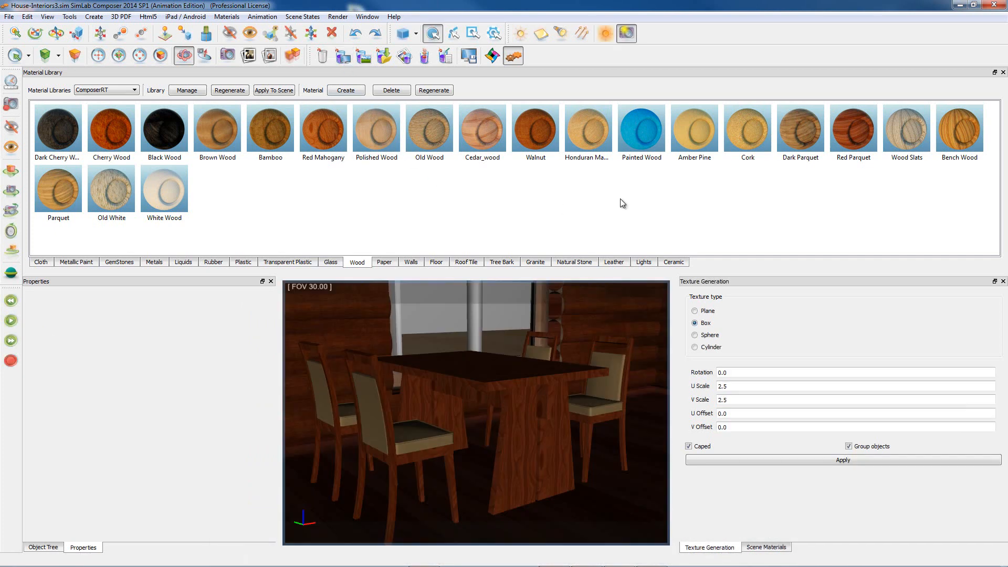
pyautogui.click(587, 129)
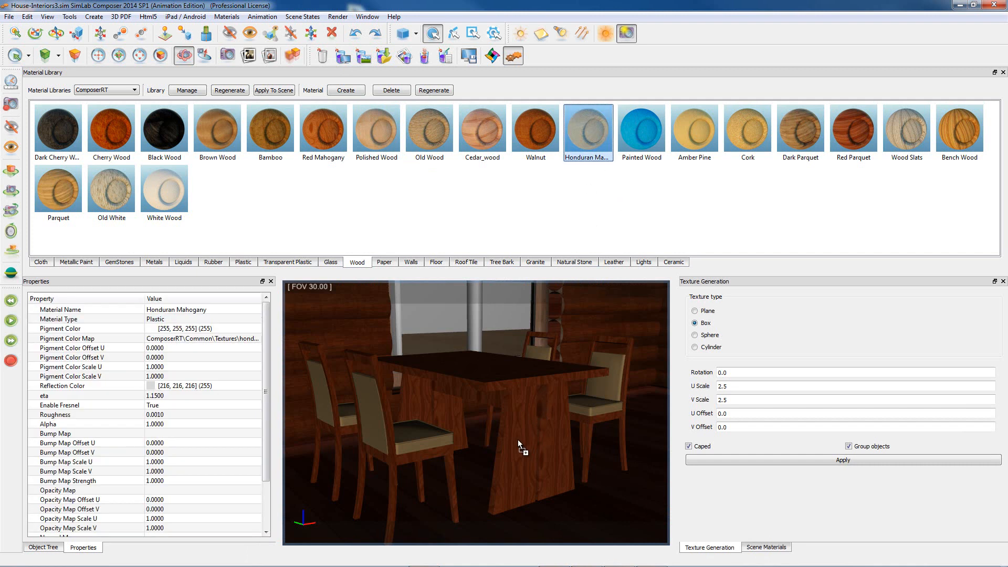
pyautogui.click(534, 127)
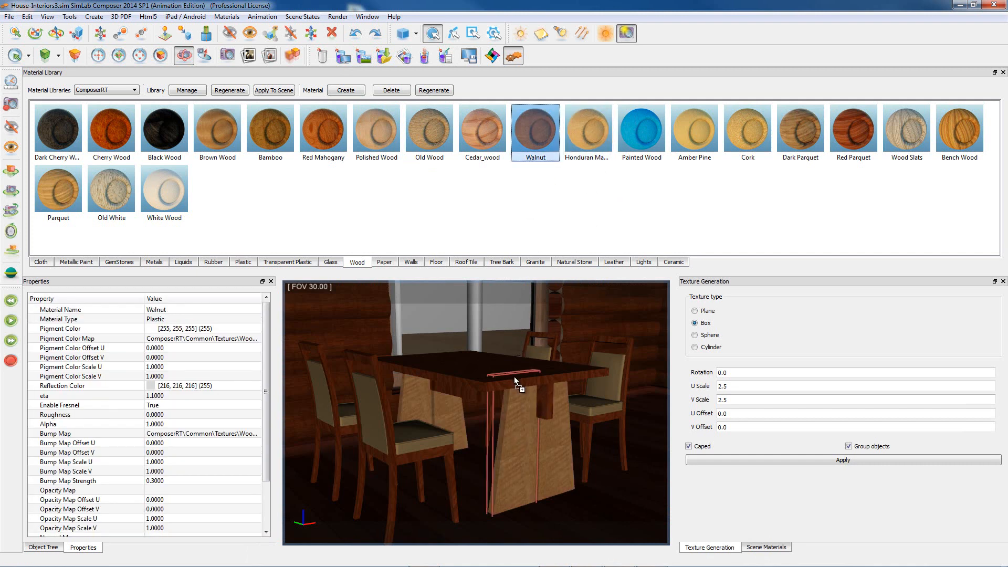
pyautogui.click(587, 130)
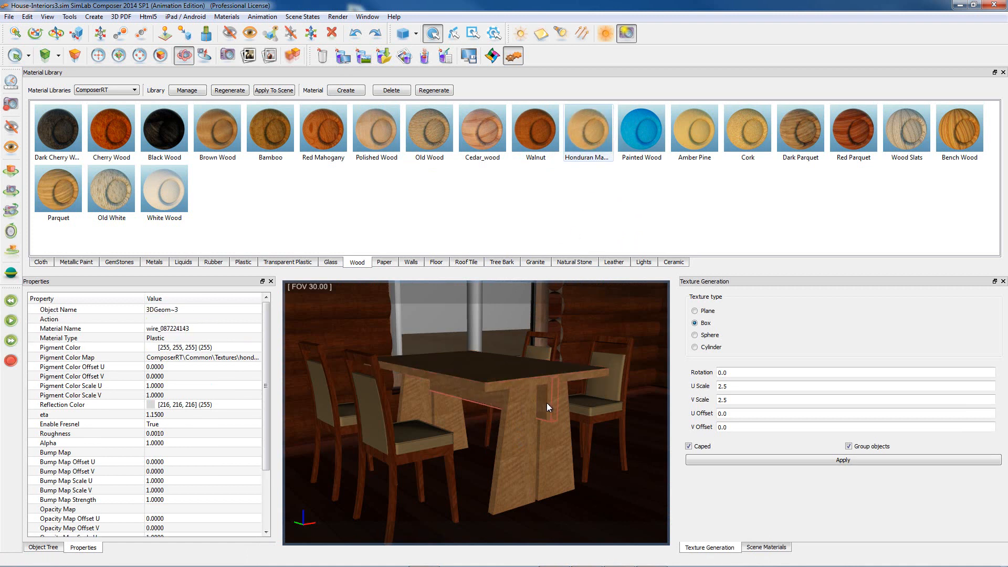
pyautogui.moveTo(592, 438)
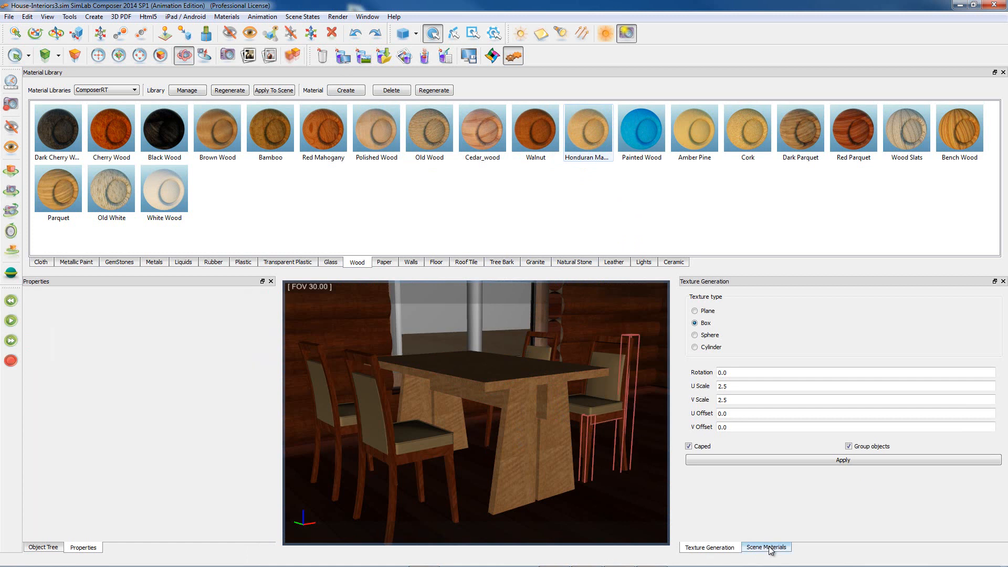
pyautogui.click(766, 548)
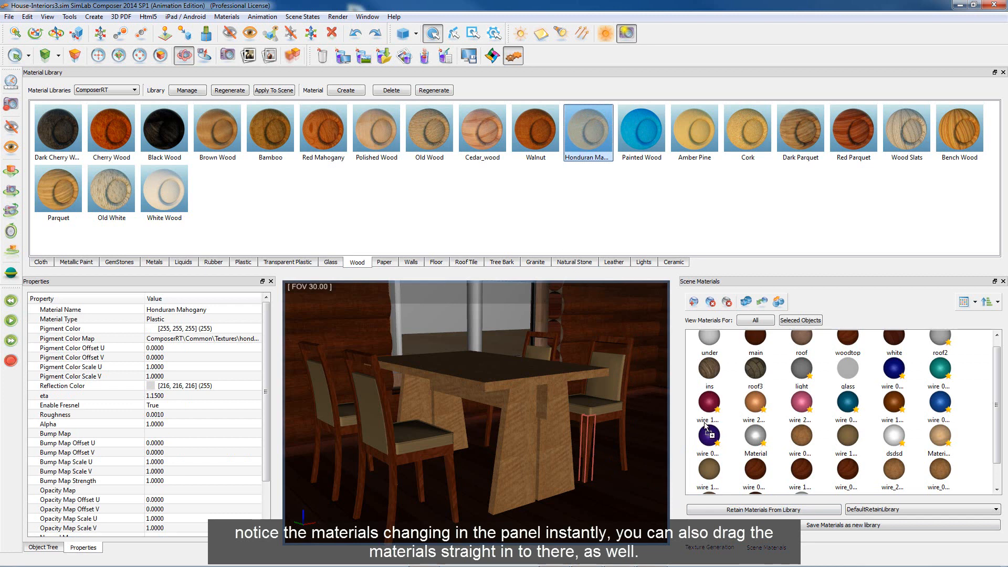
pyautogui.click(802, 470)
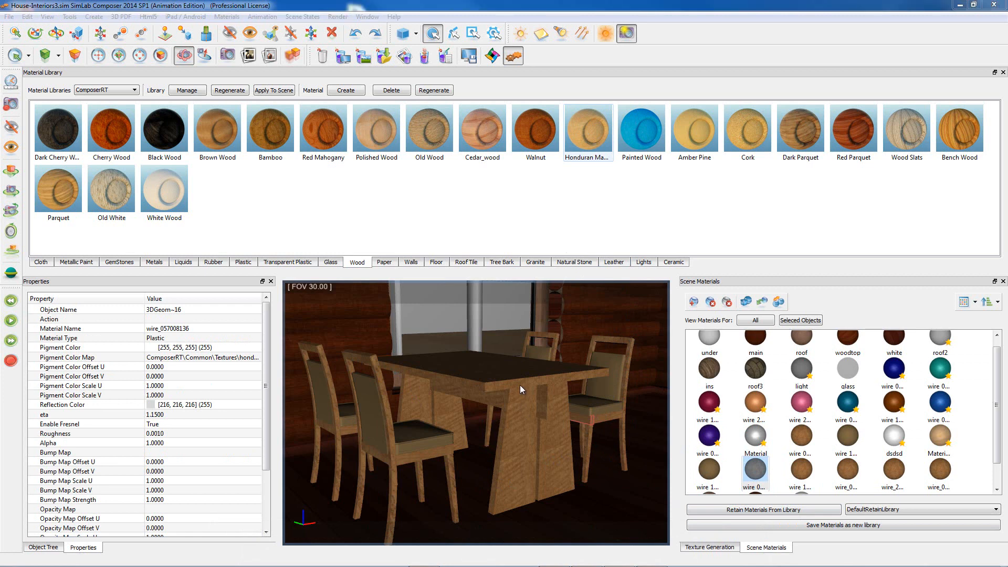
pyautogui.click(613, 261)
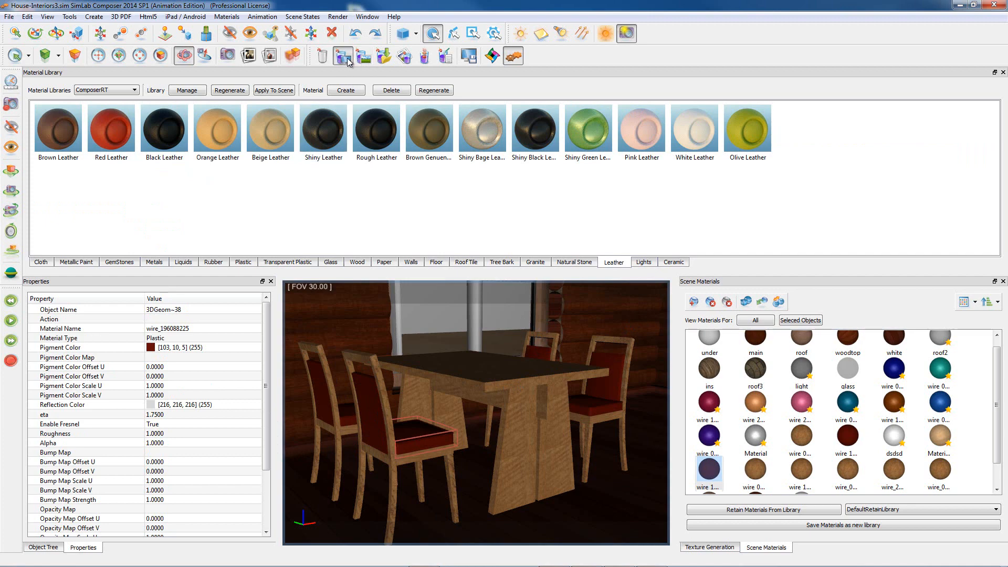
# Step: Run the RT render preview and change the HDR Brightness in Render Settings
pyautogui.click(344, 56)
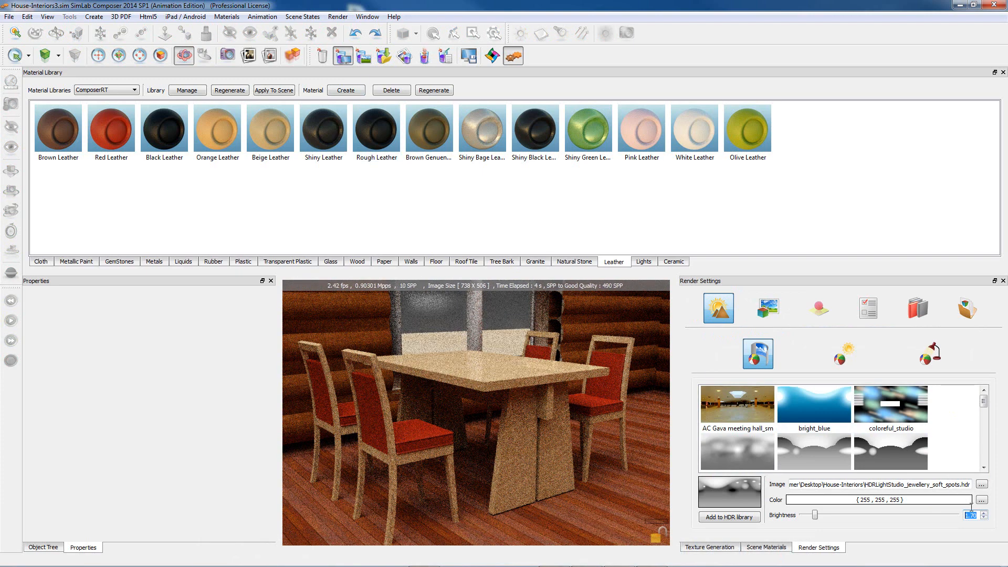
pyautogui.click(989, 513)
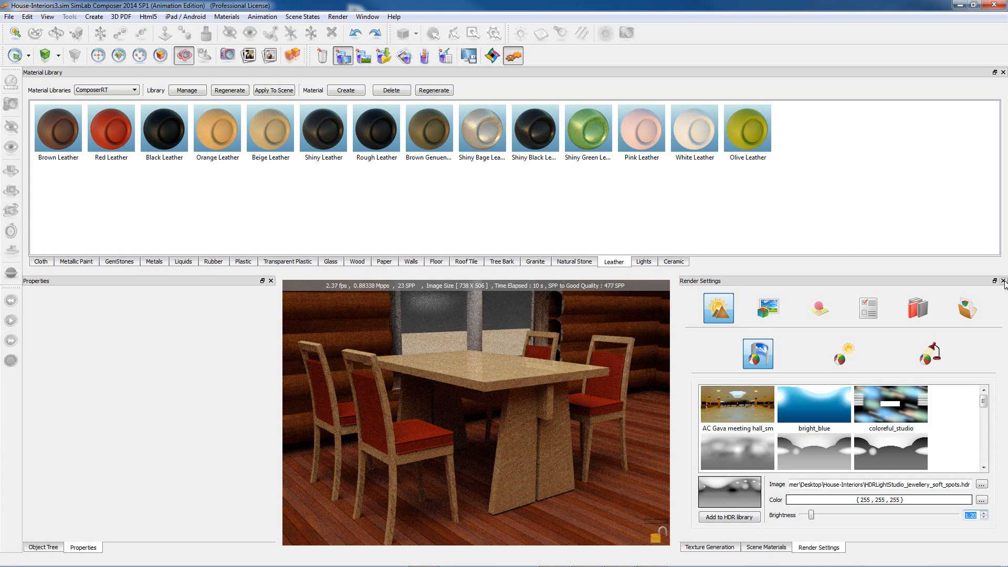
pyautogui.click(766, 548)
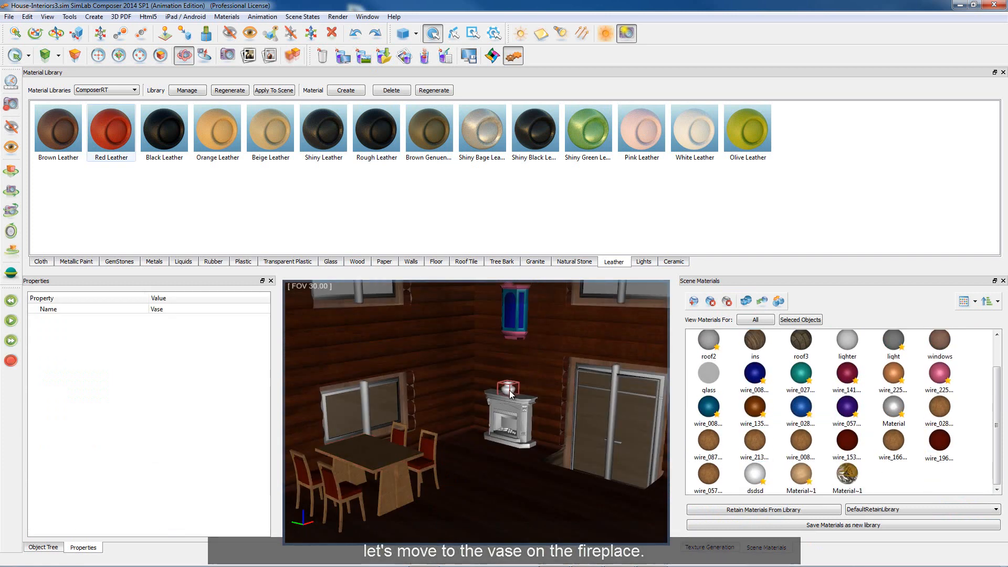
# Step: Zoom to the selected fireplace vase with Ctrl+J
pyautogui.press('Ctrl+J')
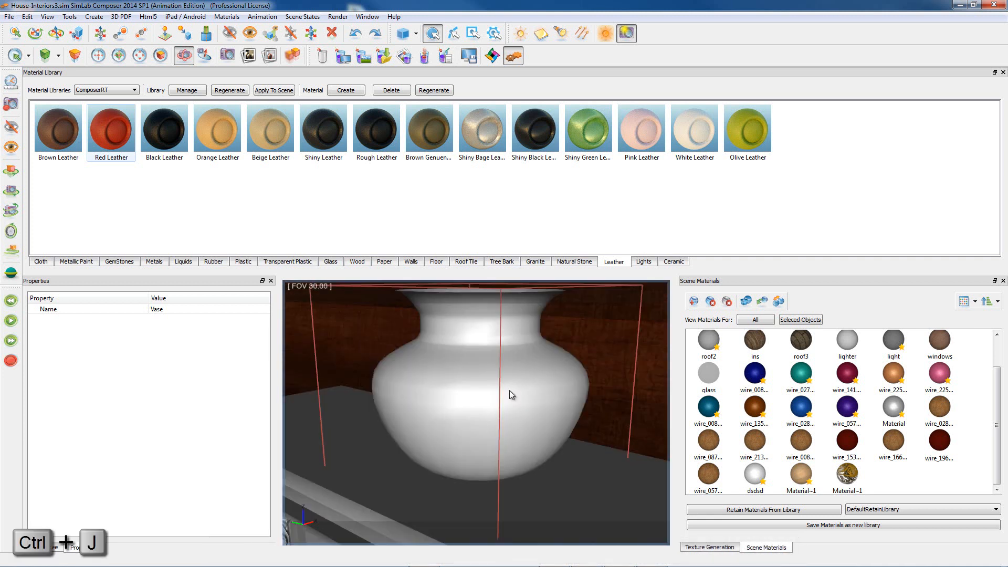
pyautogui.click(57, 54)
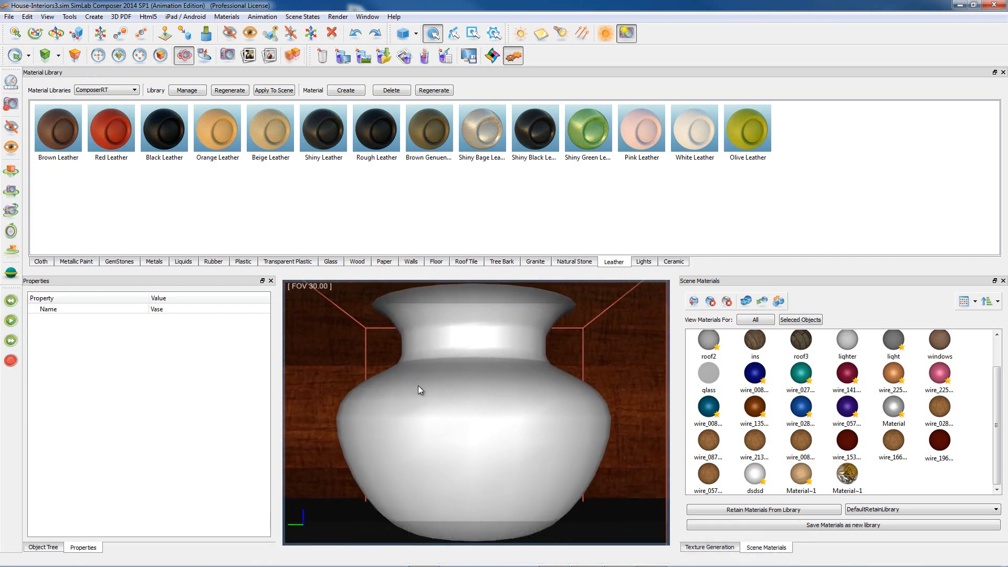
# Step: Start a new decal and load the Golden-Seal.png image
pyautogui.click(93, 16)
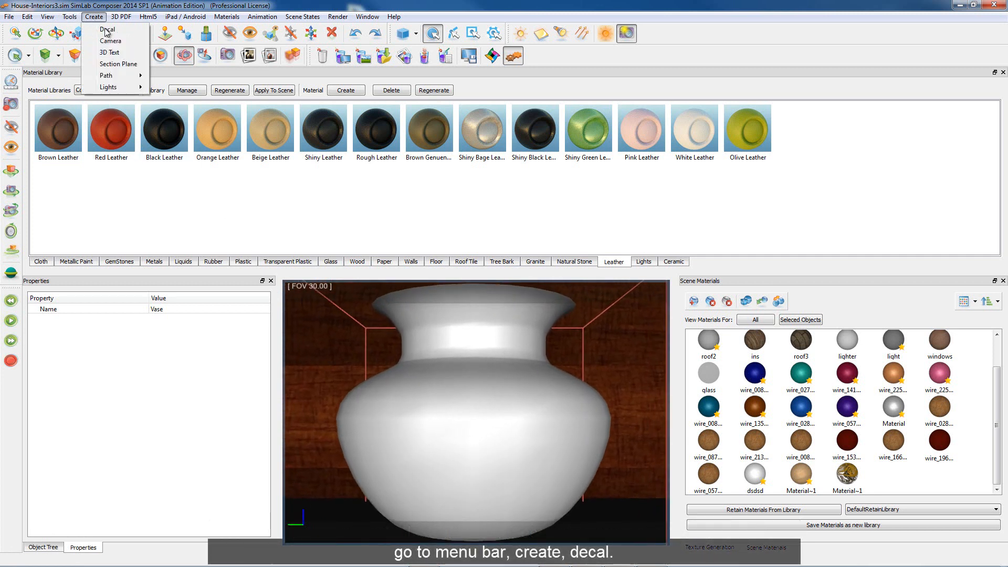
pyautogui.click(106, 30)
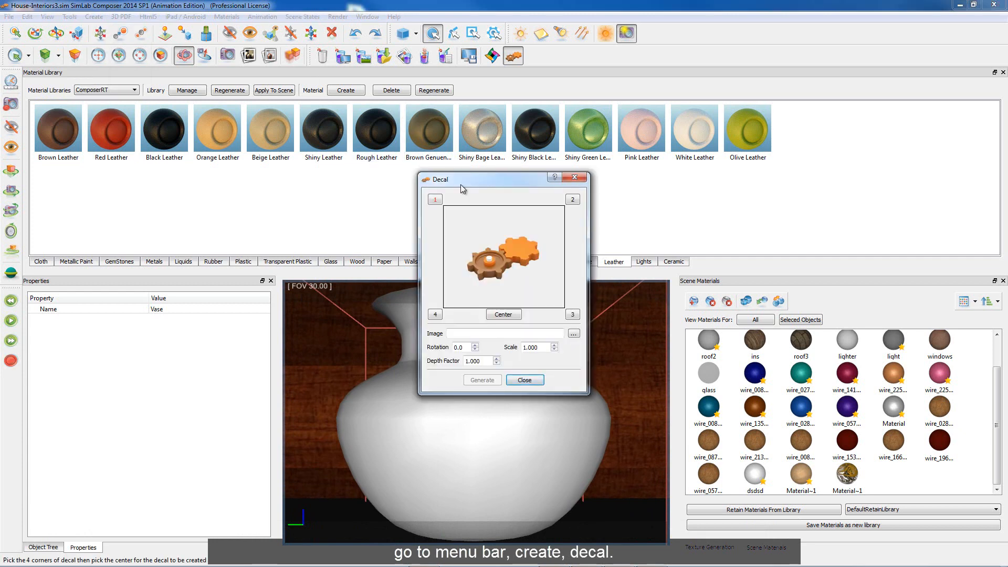
pyautogui.moveTo(460, 179); pyautogui.dragTo(424, 375)
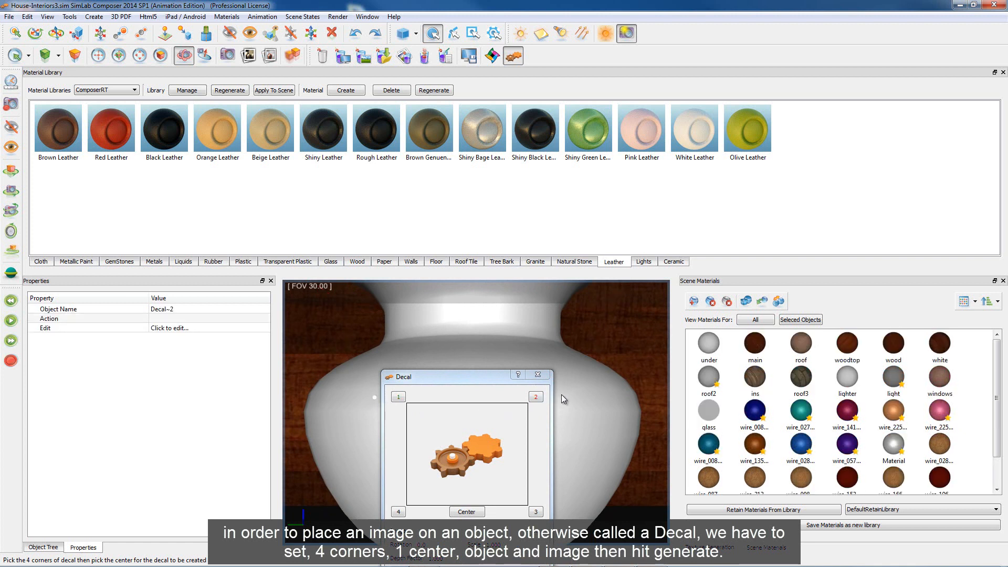
pyautogui.moveTo(557, 421)
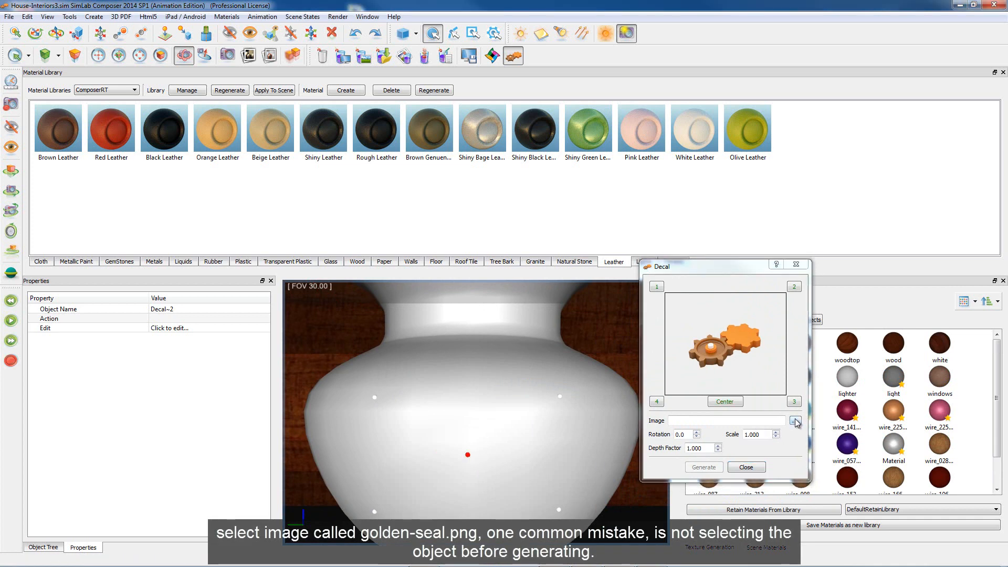
pyautogui.click(796, 424)
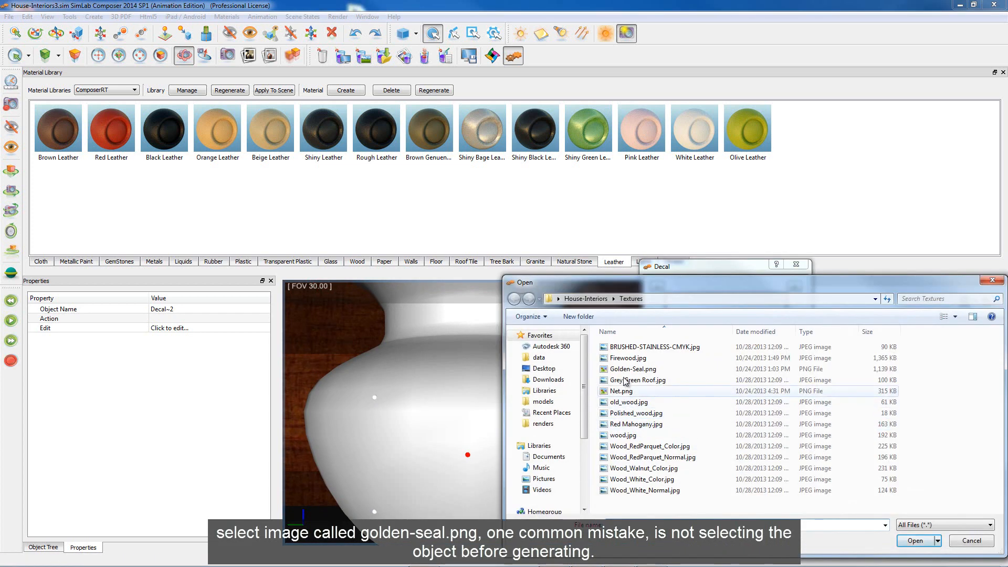
pyautogui.click(633, 368)
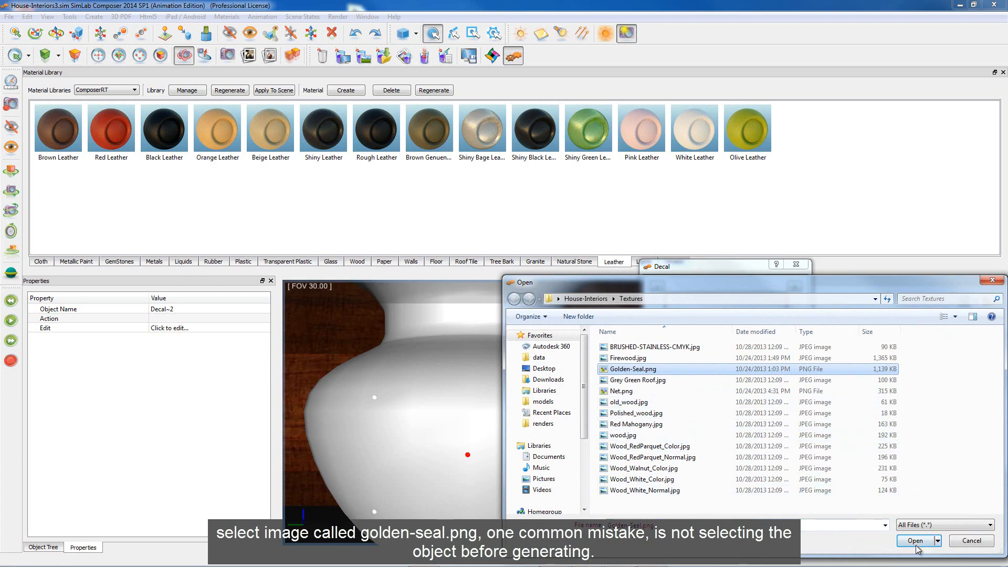
pyautogui.click(915, 540)
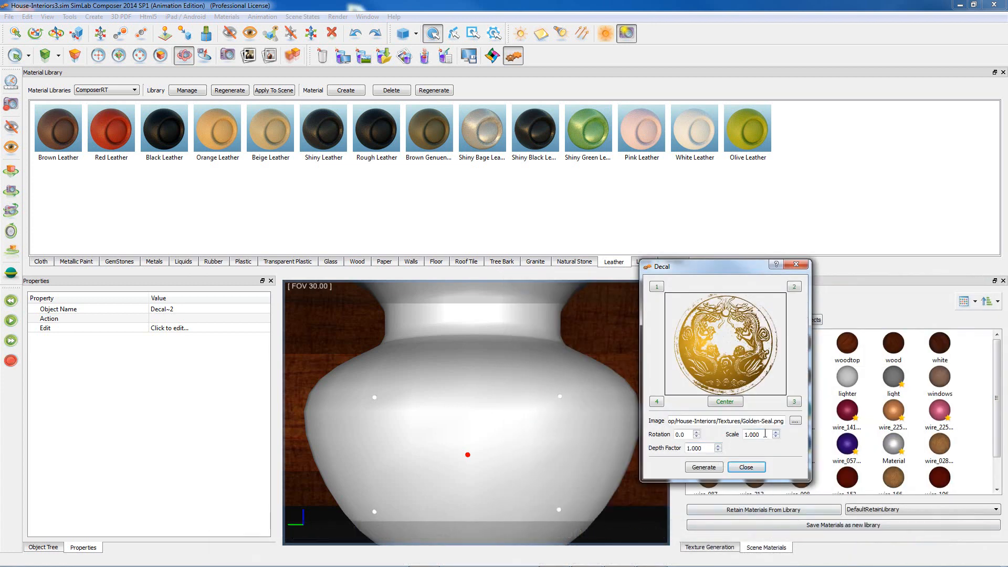
# Step: Generate the decal on the vase at scale 1.3 and close the tool
pyautogui.click(703, 467)
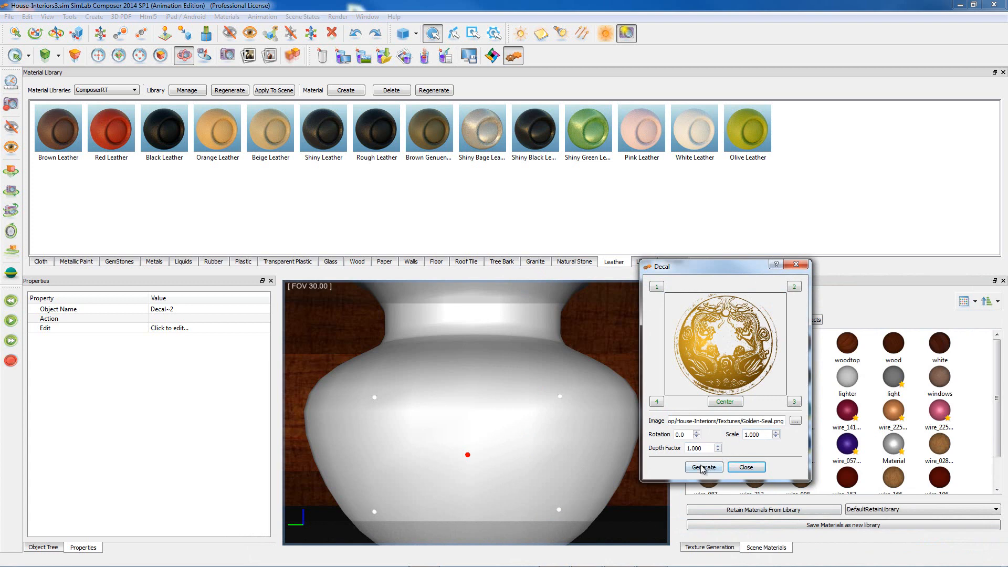
pyautogui.click(703, 467)
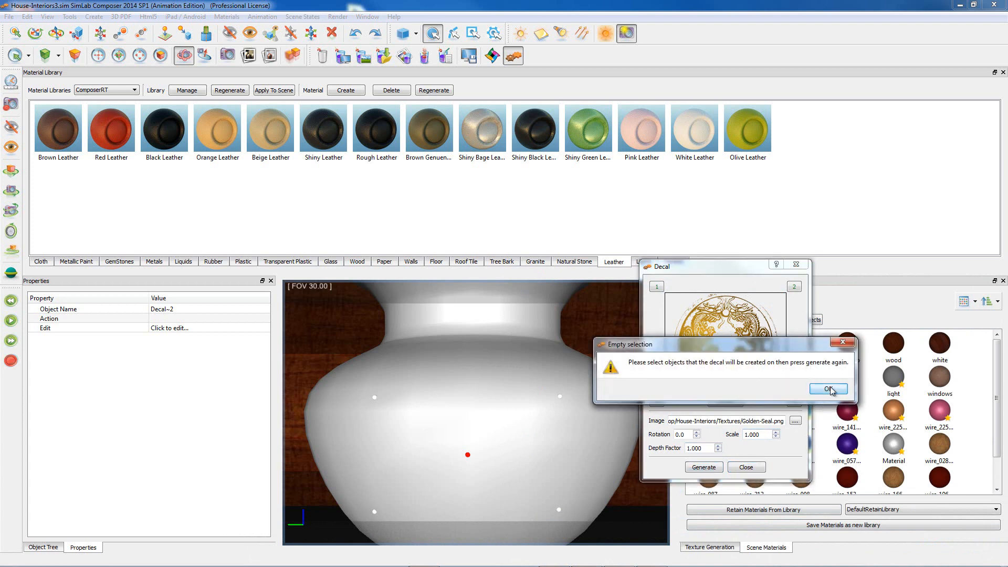
pyautogui.click(828, 389)
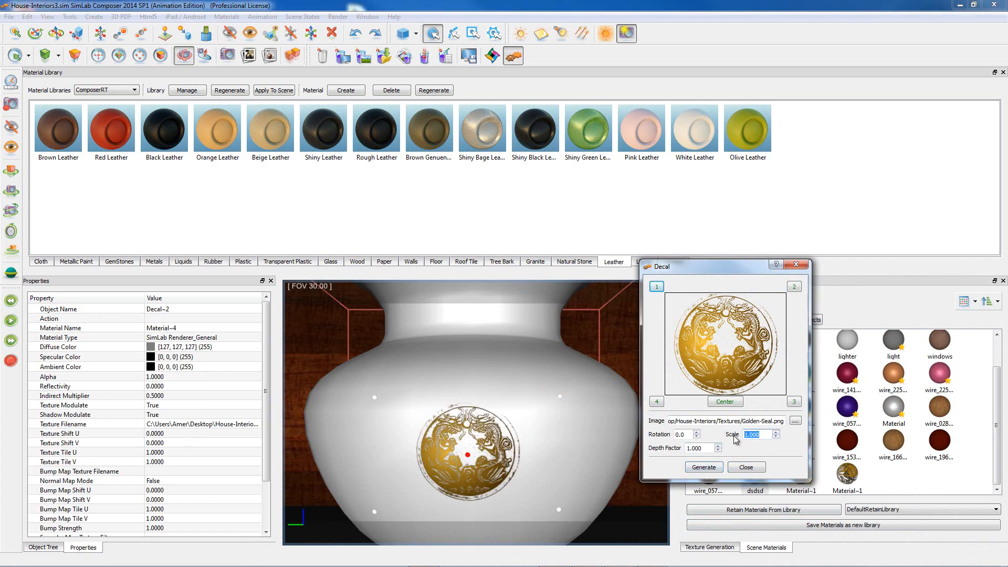
pyautogui.write('1.3')
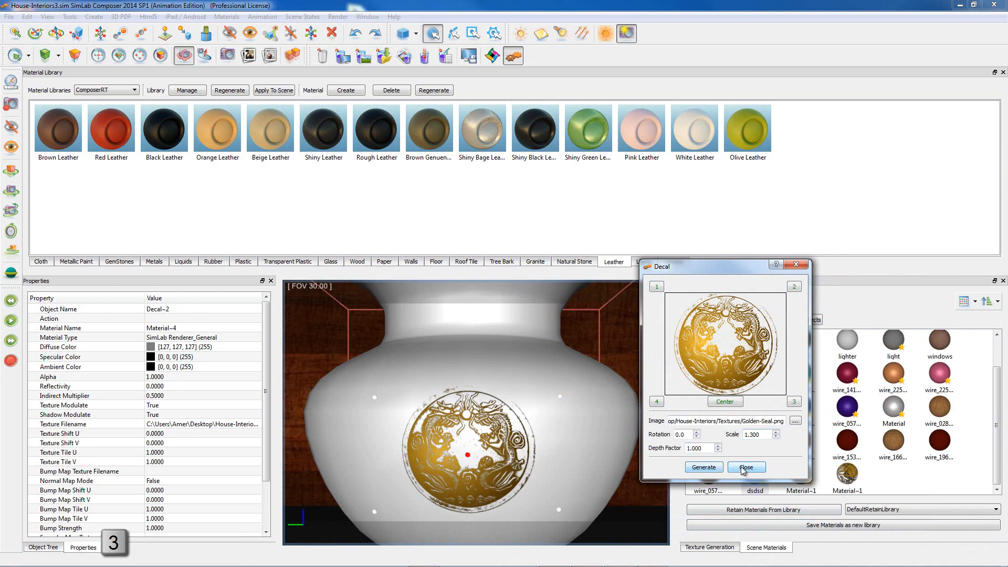
pyautogui.click(745, 466)
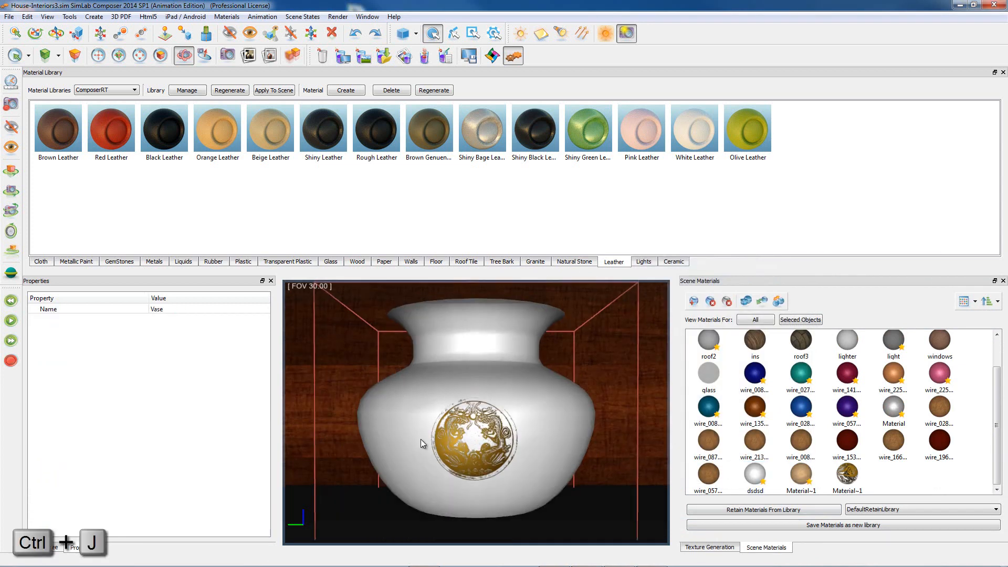
# Step: Give the vase a glossy black glass material under real-time rendering
pyautogui.moveTo(421, 444); pyautogui.dragTo(468, 412)
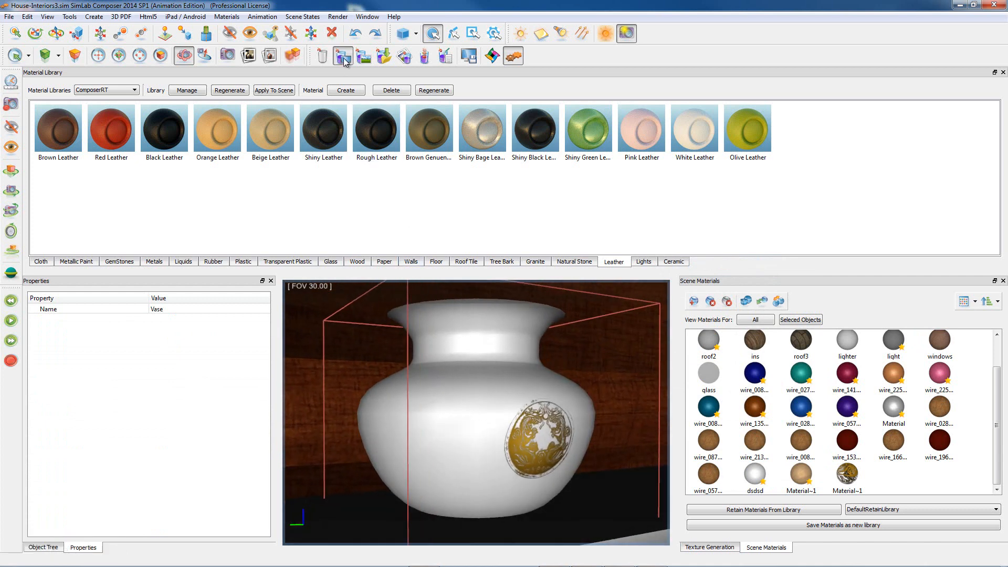
pyautogui.click(433, 33)
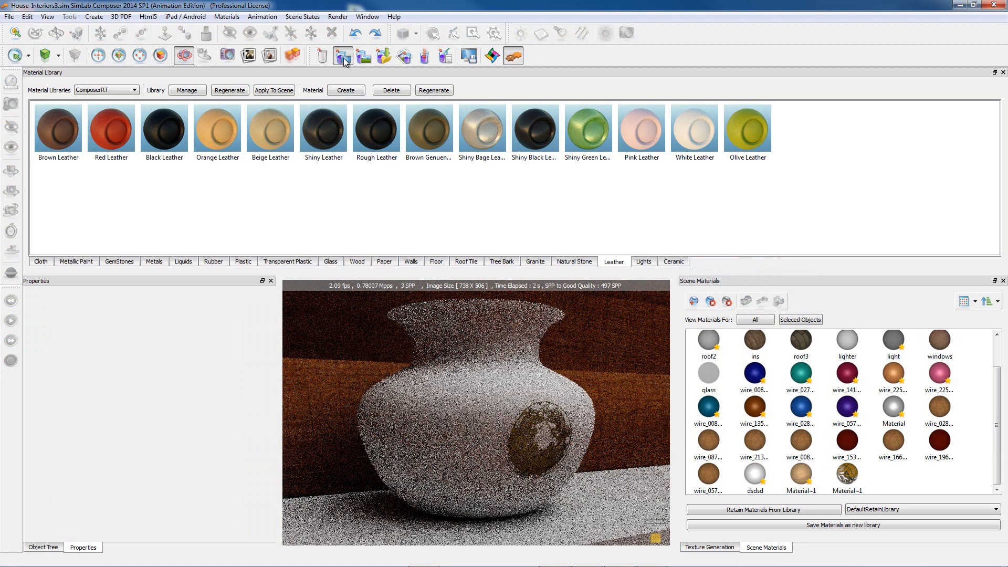
pyautogui.moveTo(344, 61)
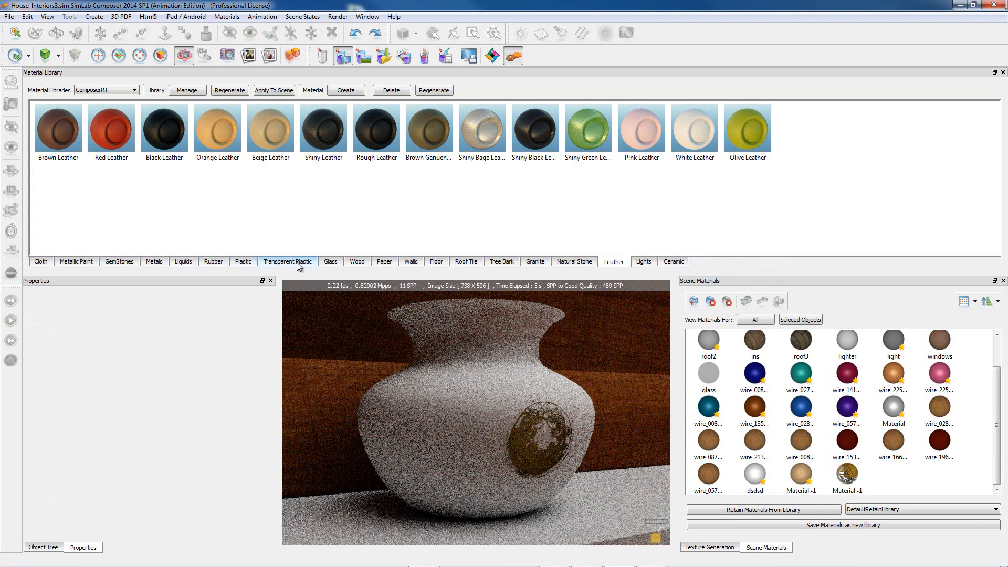
pyautogui.click(330, 261)
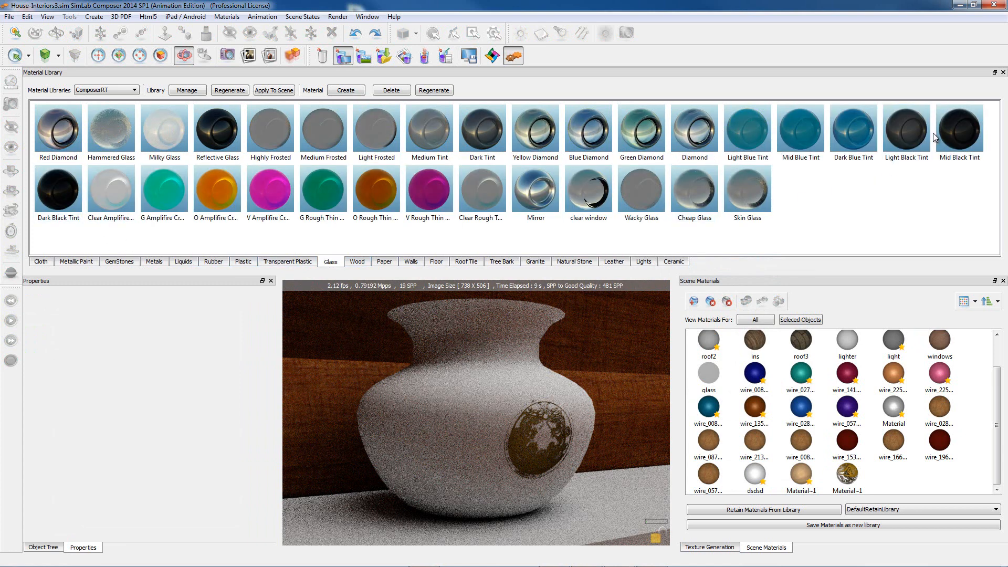
pyautogui.click(754, 472)
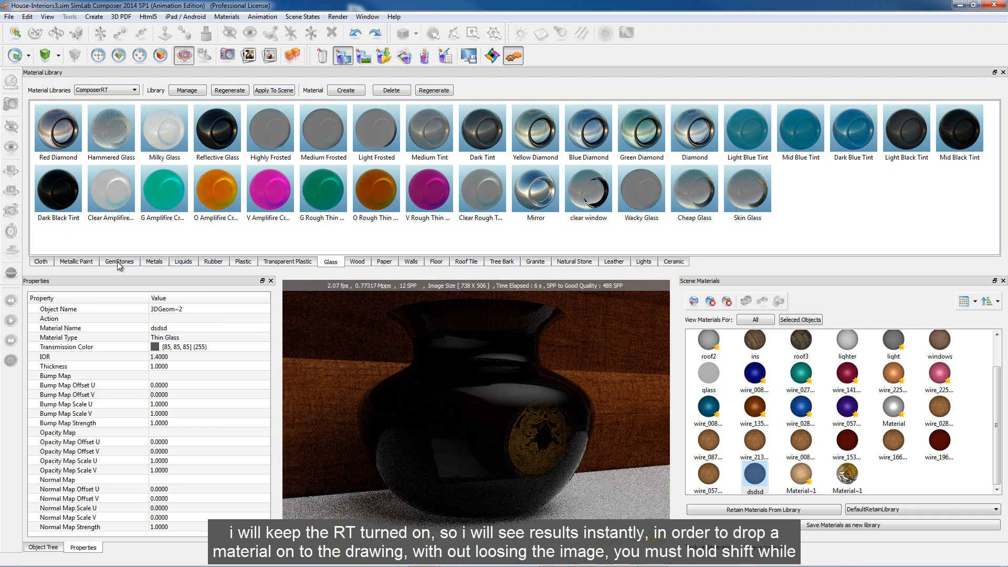
# Step: Apply a metallic material to the golden seal decal
pyautogui.click(154, 261)
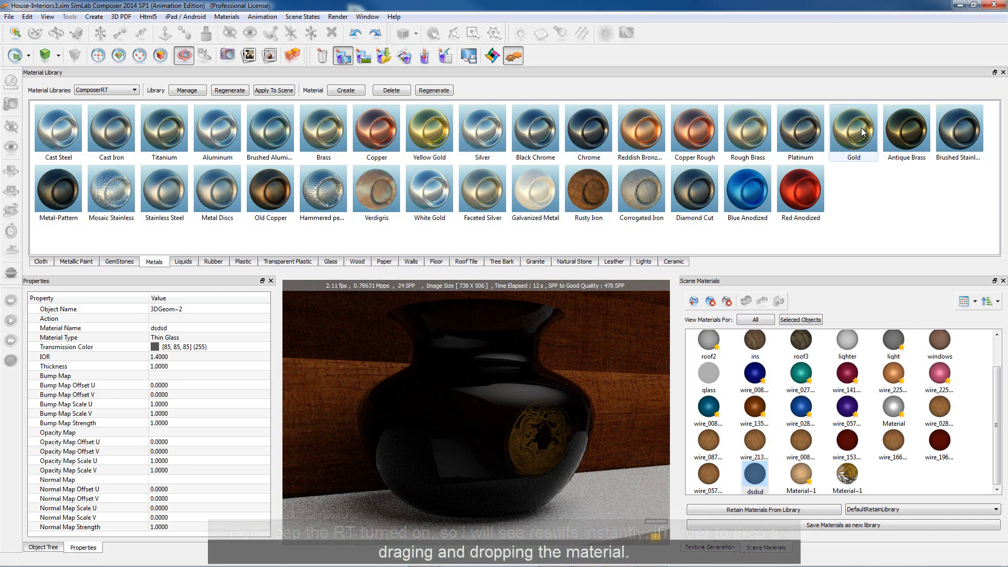
pyautogui.click(853, 129)
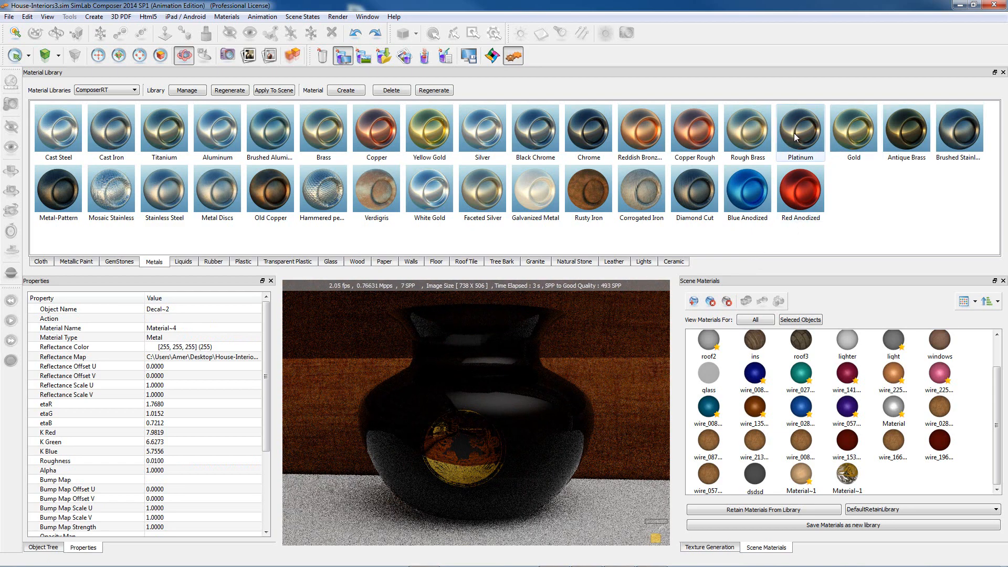
pyautogui.click(748, 129)
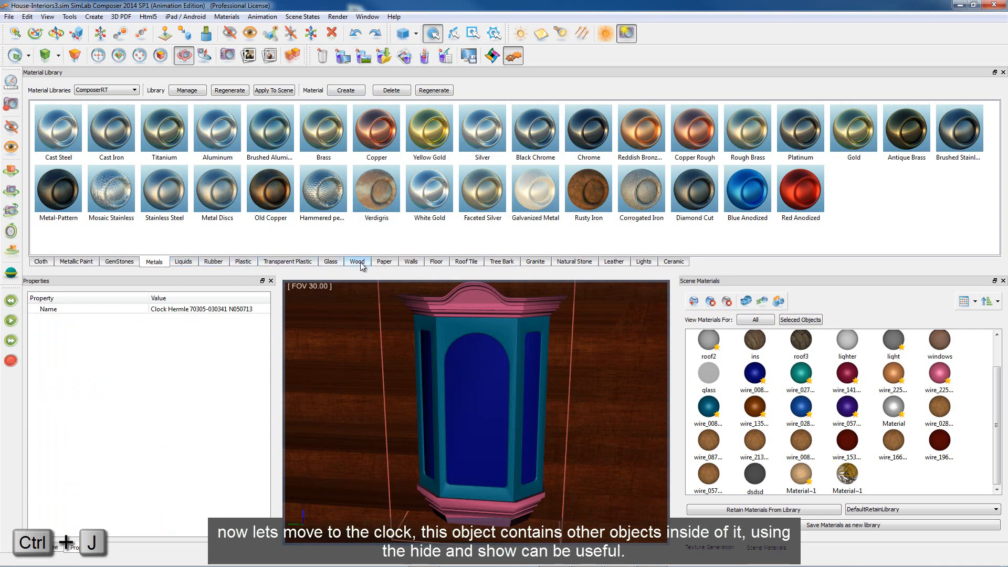
# Step: Browse the Wood, Metals and Glass libraries and pick a dark blue tinted glass
pyautogui.click(356, 261)
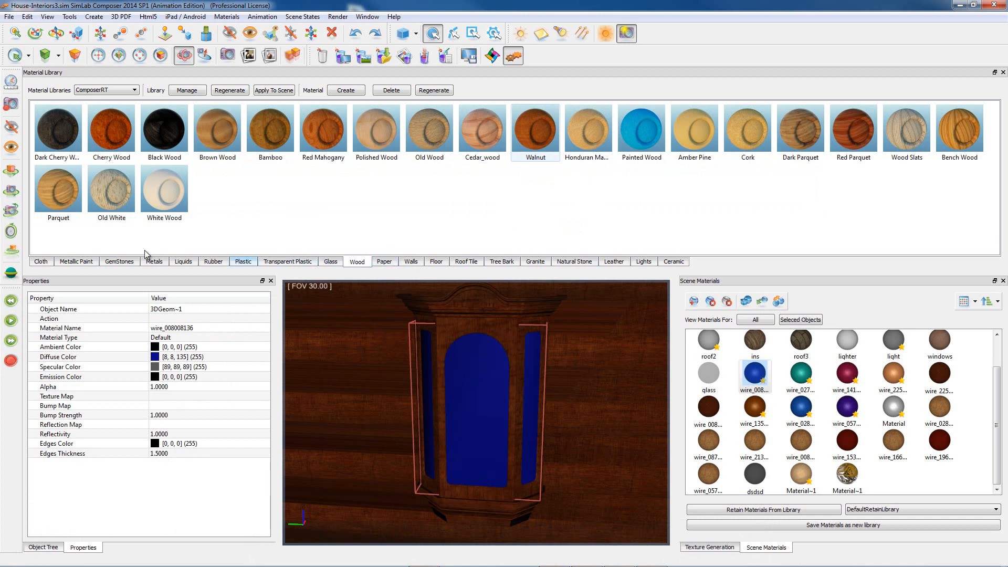
pyautogui.click(154, 261)
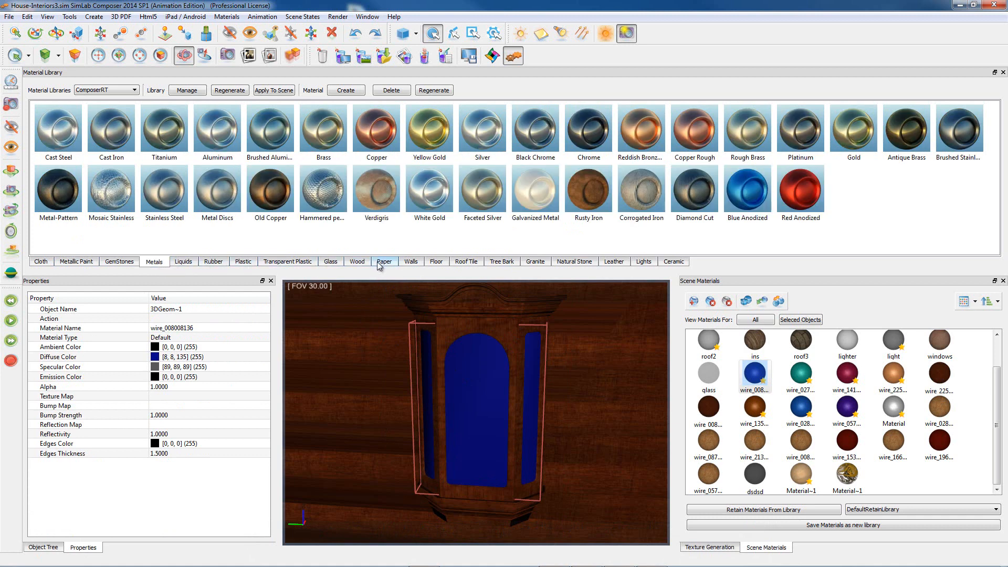
pyautogui.click(330, 261)
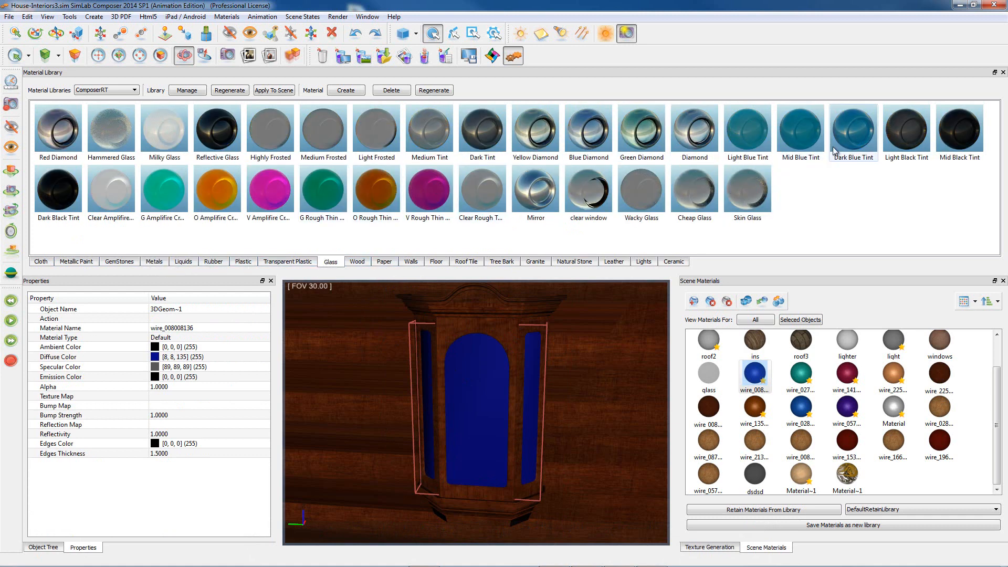
pyautogui.click(57, 128)
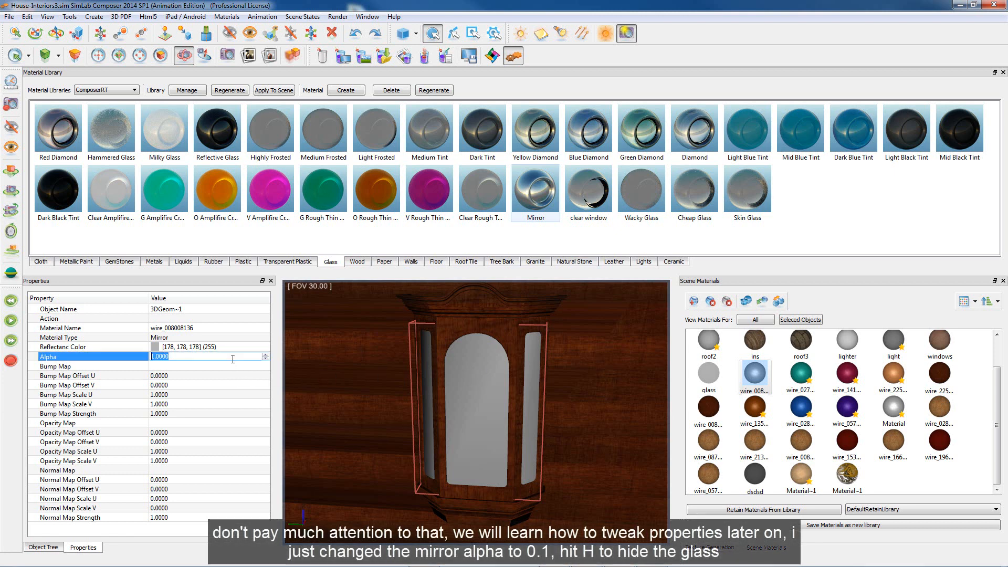
# Step: Set the clock's mirror material Alpha to 0.1 and hide the glass panes
pyautogui.write('0.1000')
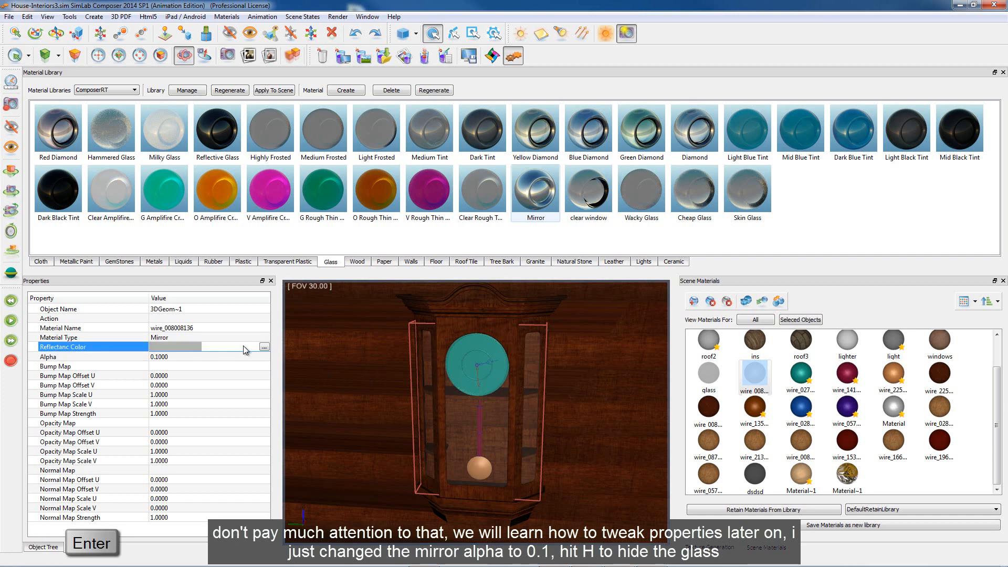
pyautogui.click(263, 347)
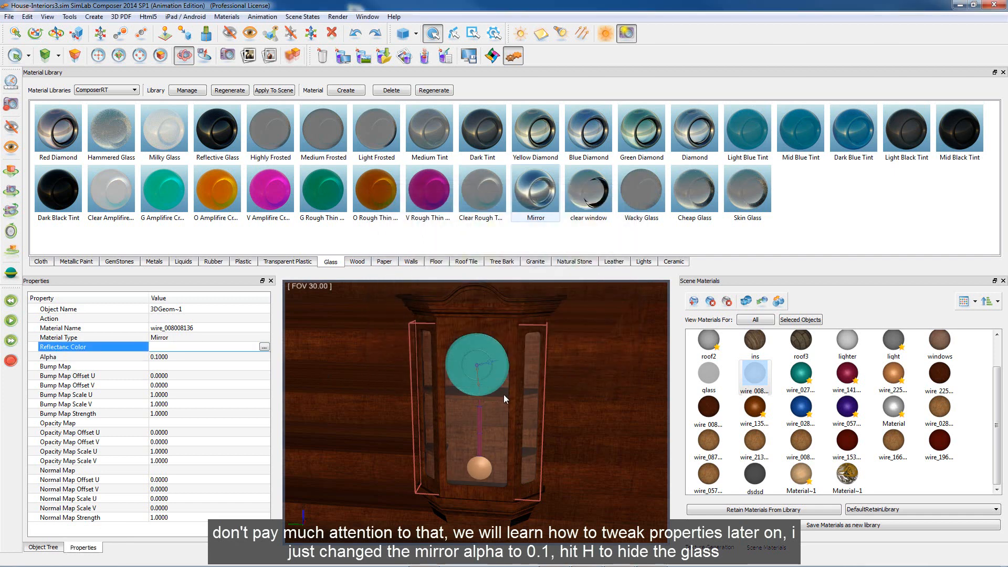
pyautogui.press('h')
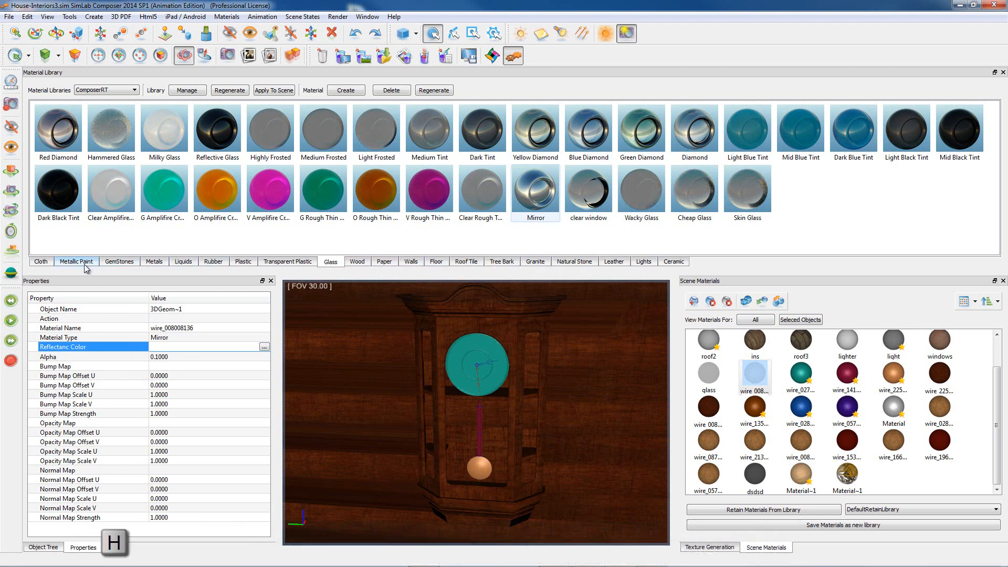
pyautogui.click(153, 261)
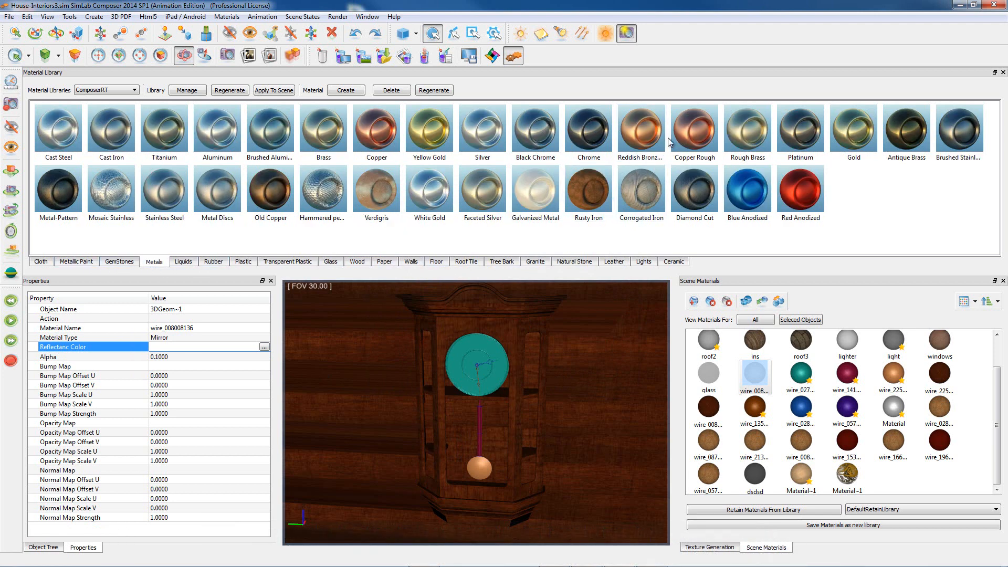
# Step: Apply Copper Rough to the clock dial, face and pendulum, then select the whole clock
pyautogui.click(694, 129)
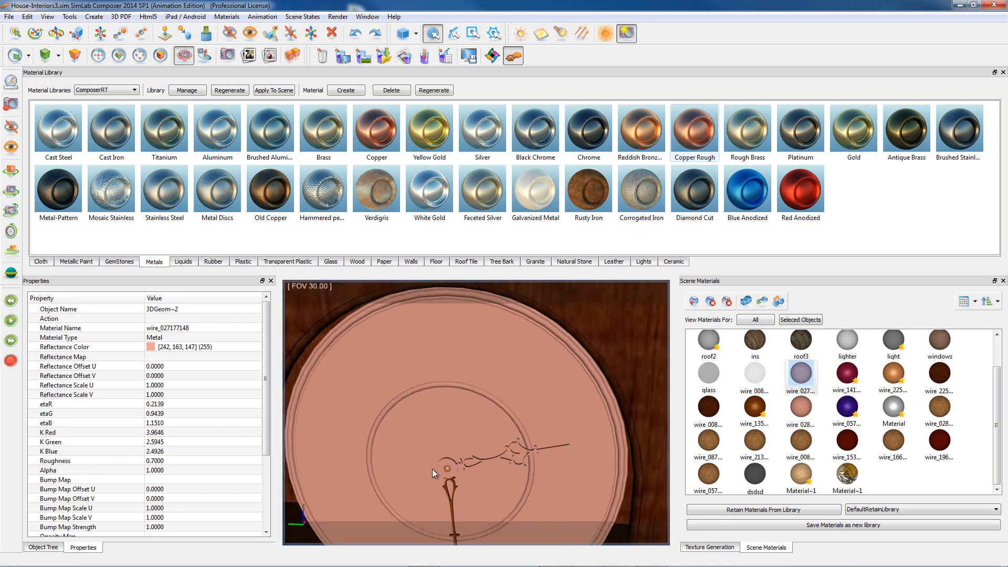
pyautogui.click(695, 129)
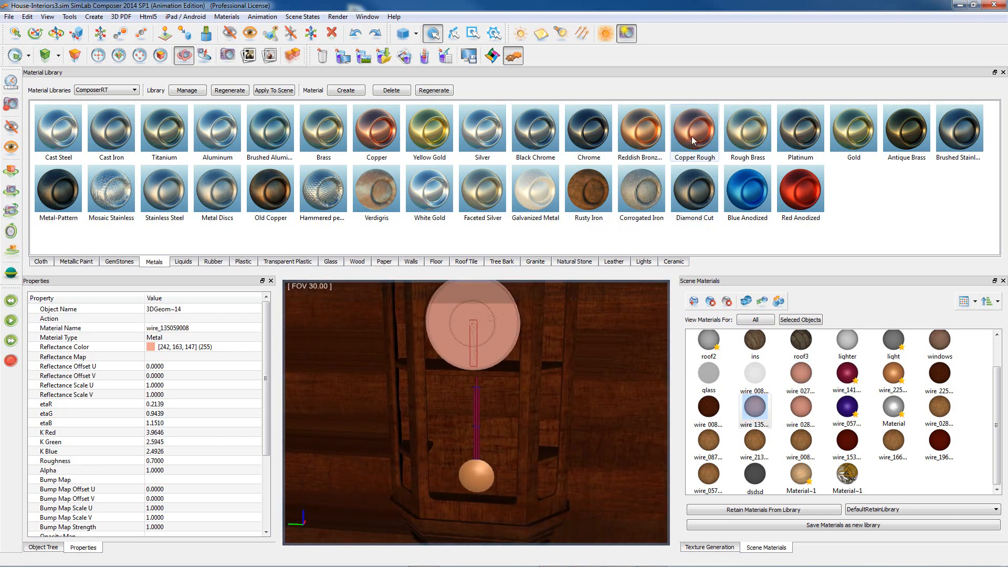
pyautogui.click(893, 376)
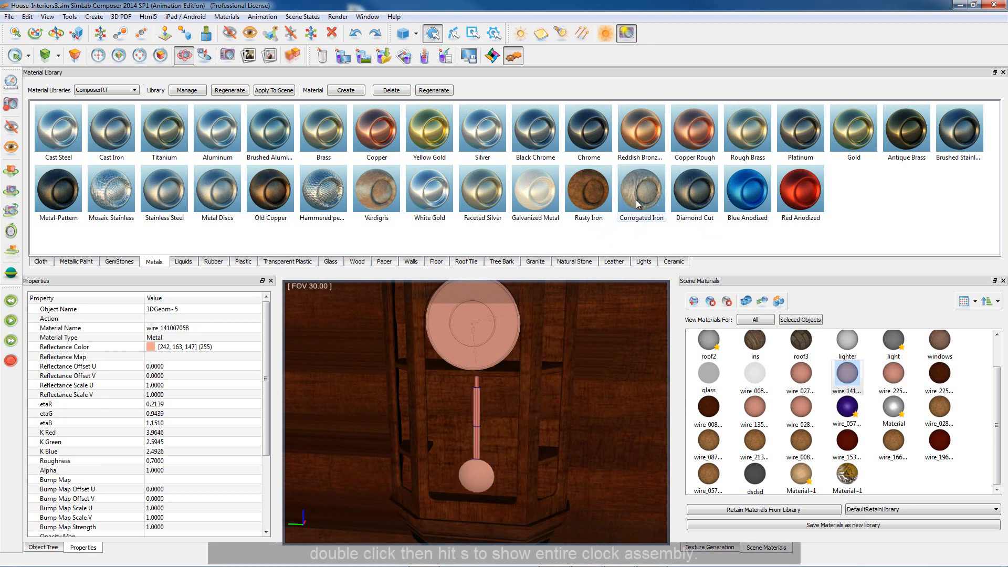
pyautogui.click(694, 128)
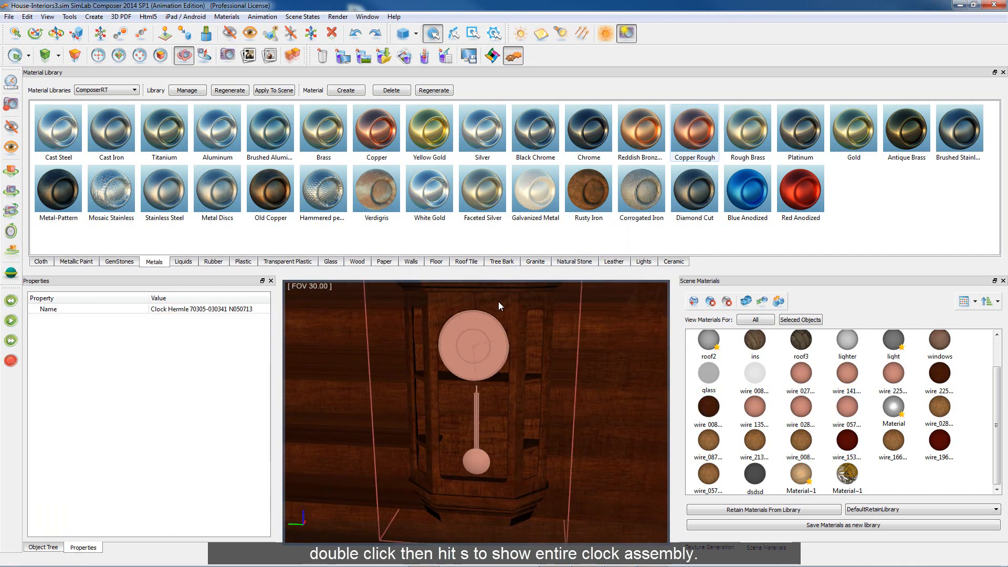
pyautogui.press('s')
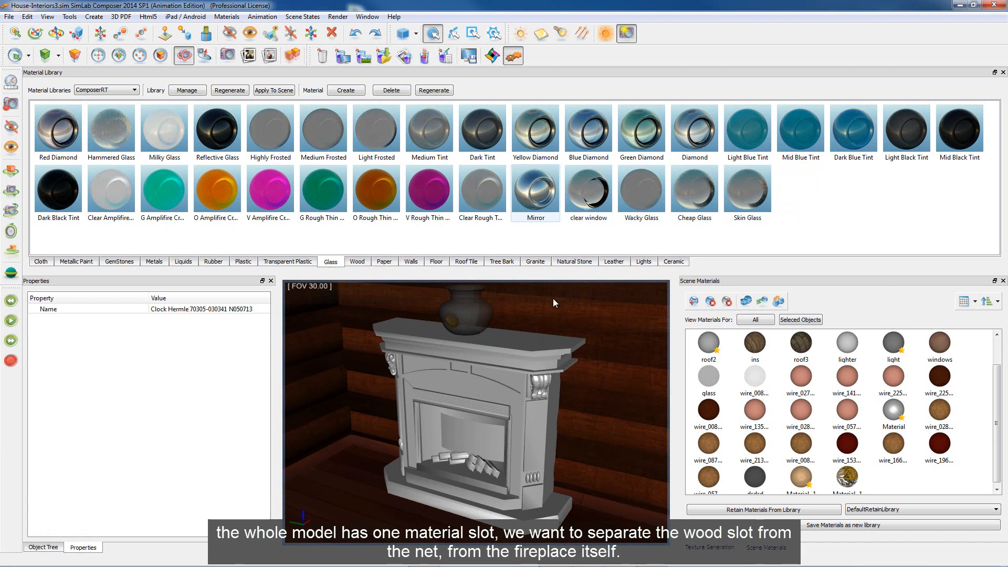
# Step: Add the Orange Light material from the Lights library and assign it to the firewood logs
pyautogui.click(642, 262)
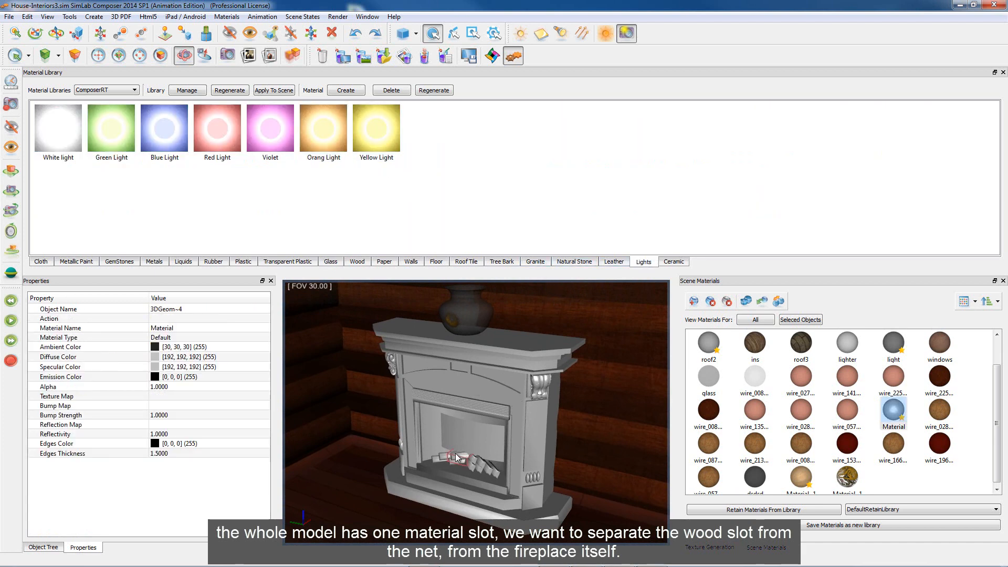
pyautogui.click(323, 126)
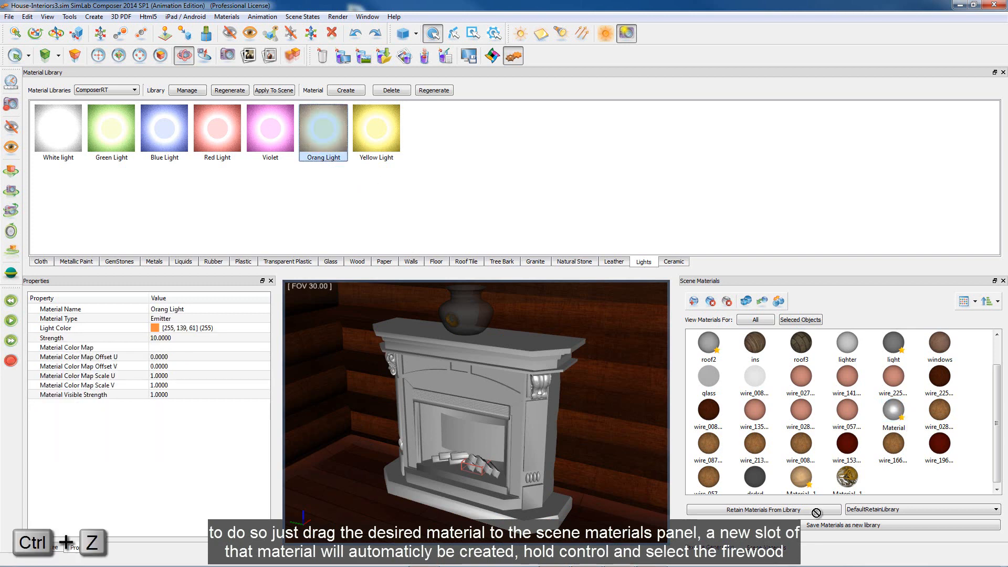
pyautogui.moveTo(323, 127); pyautogui.dragTo(893, 476)
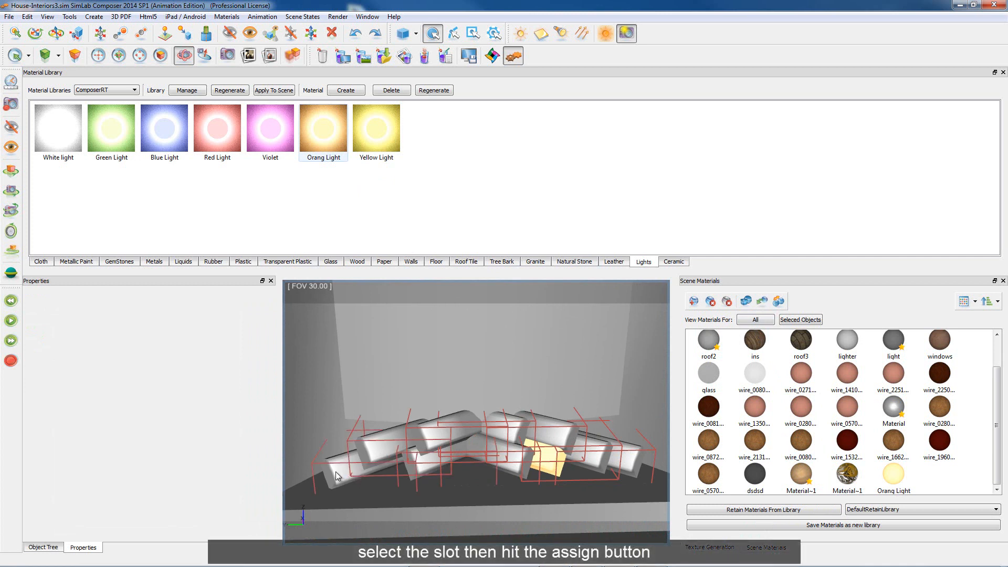
pyautogui.click(893, 477)
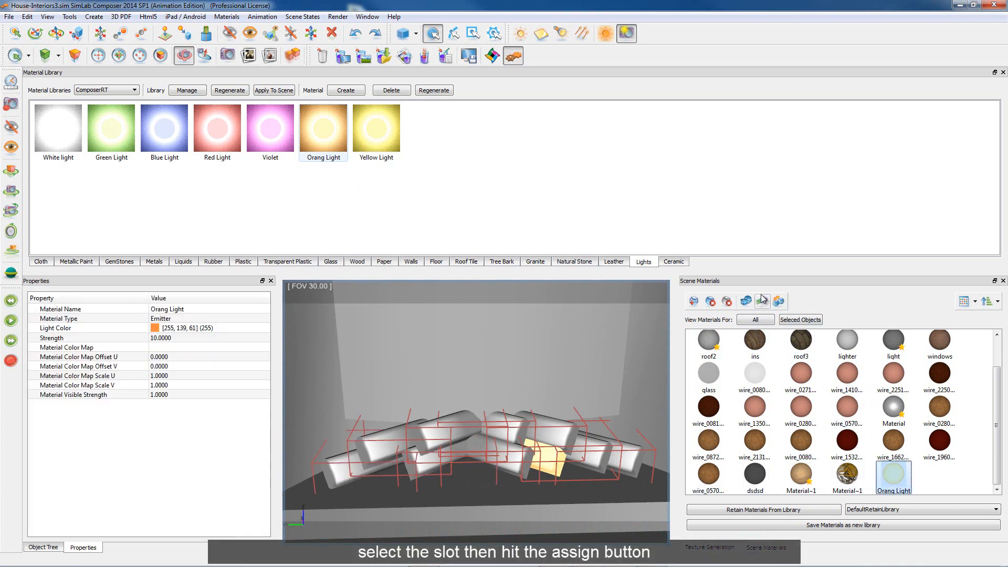
pyautogui.click(762, 300)
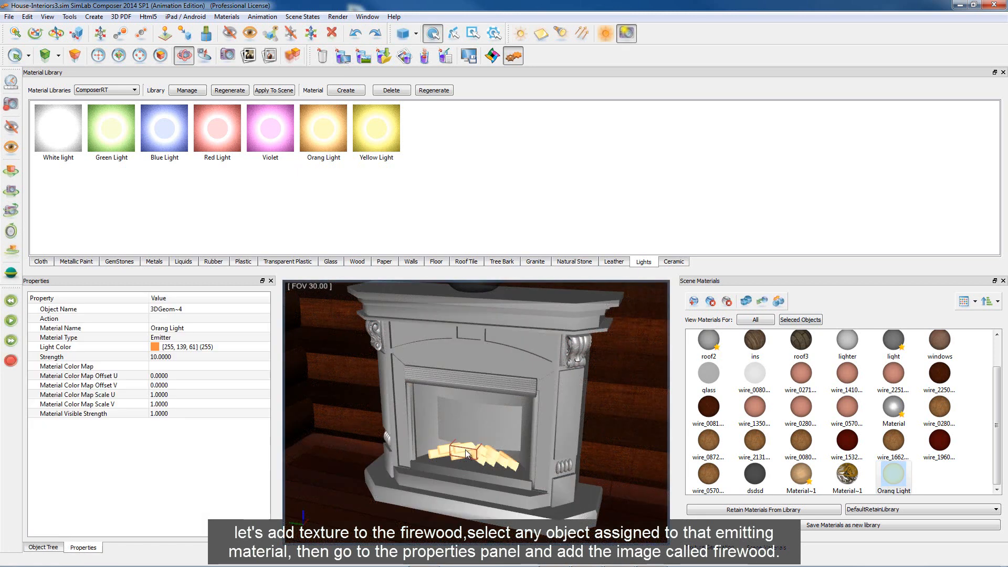
# Step: Load Firewood.jpg as the glowing material's color map
pyautogui.click(97, 367)
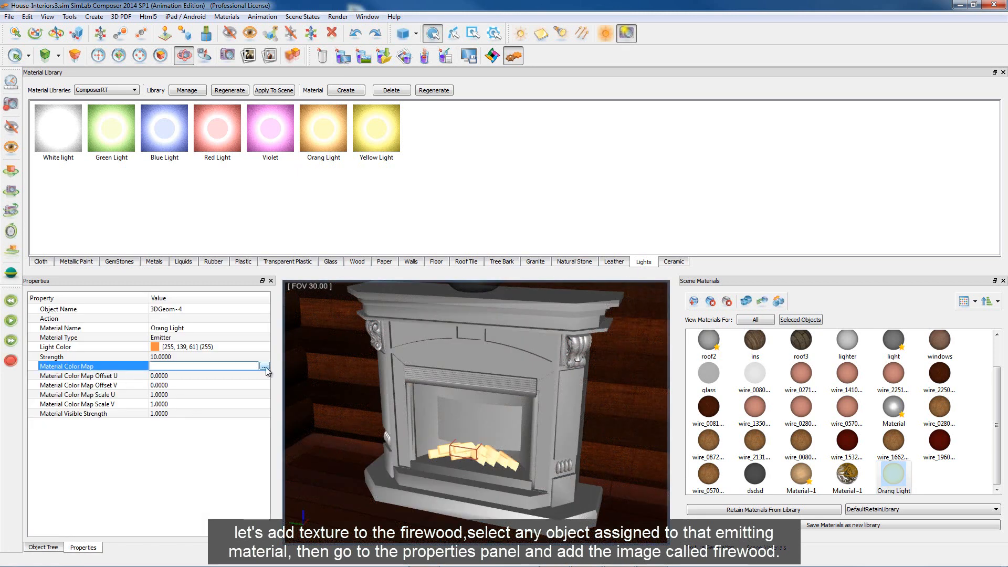
pyautogui.click(264, 366)
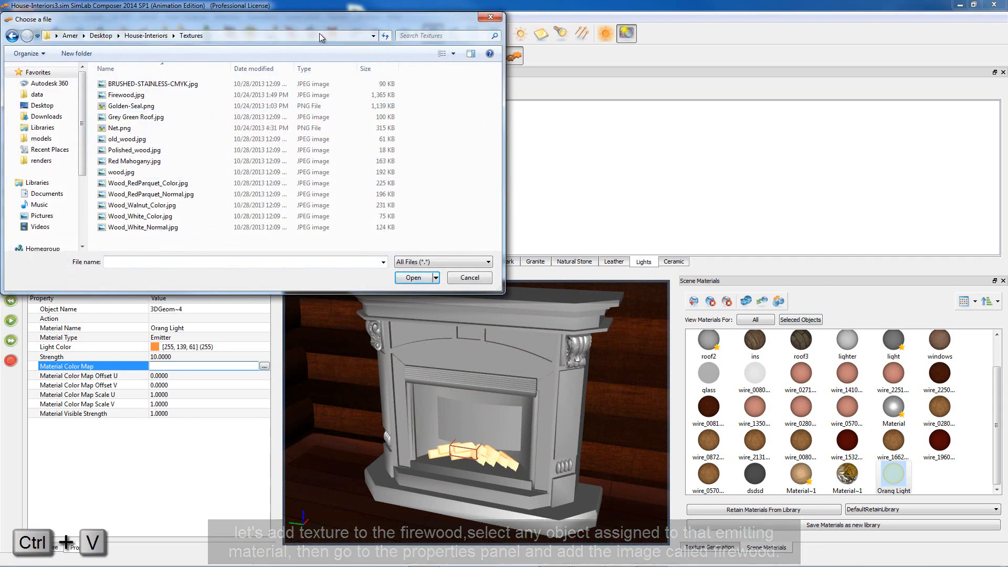
pyautogui.click(135, 161)
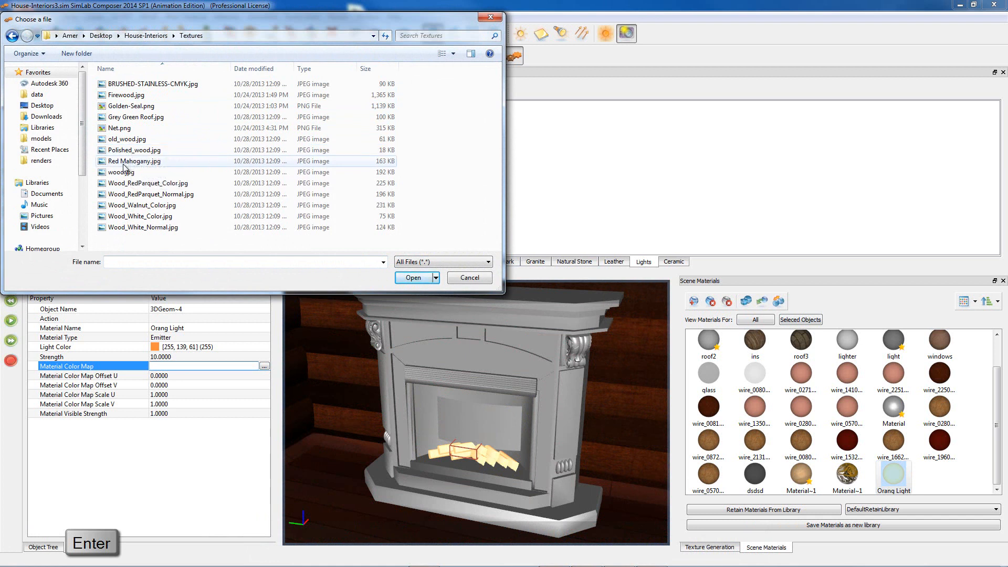
pyautogui.click(131, 106)
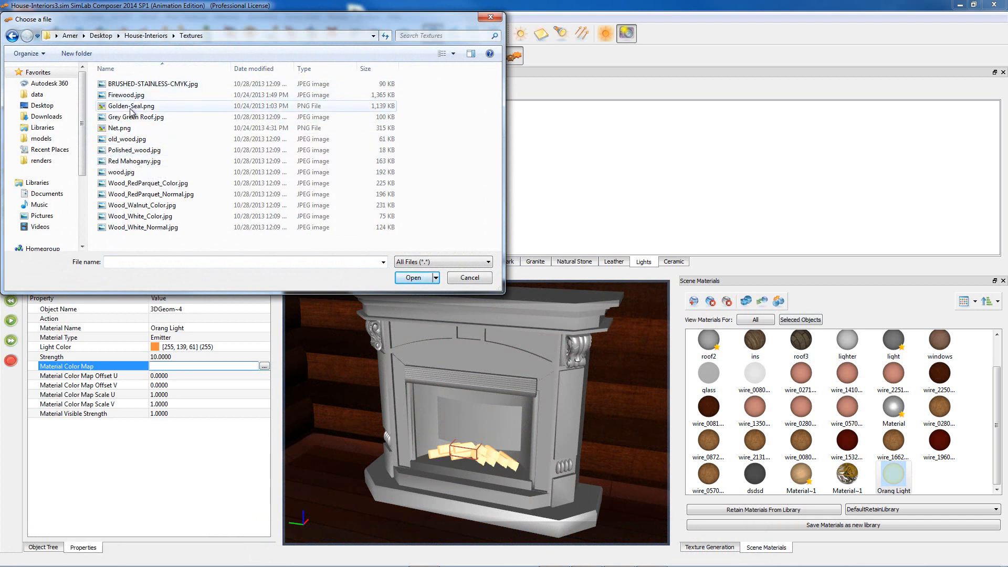
pyautogui.click(121, 171)
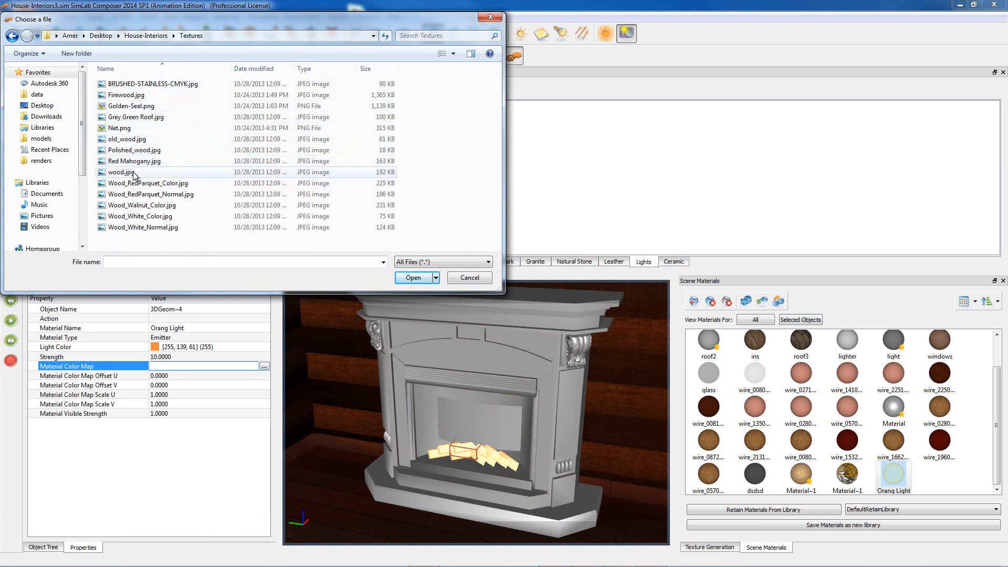
pyautogui.click(126, 95)
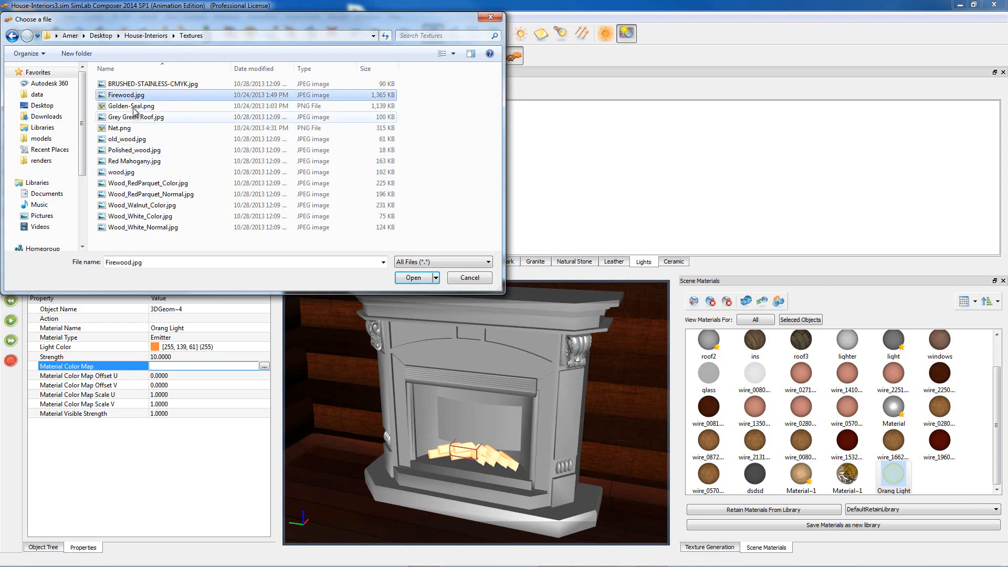
pyautogui.click(413, 277)
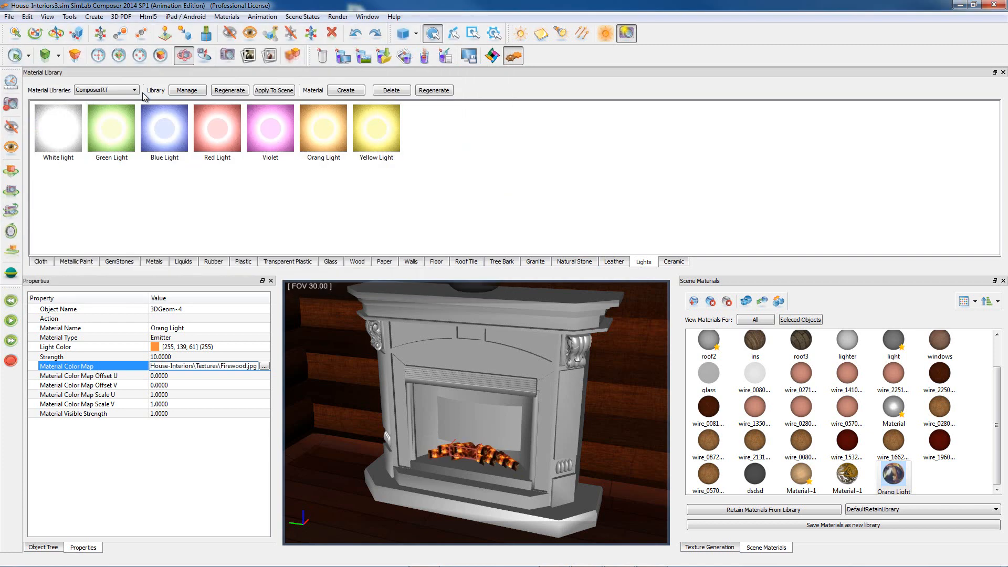
pyautogui.moveTo(142, 224)
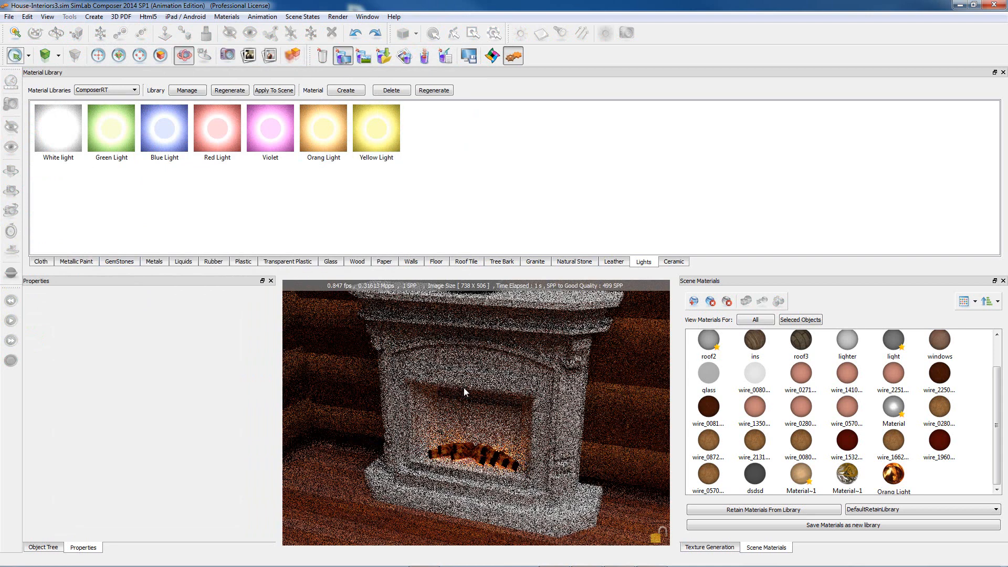
# Step: Set the material's visible strength to 2.5 and its strength to 30
pyautogui.click(893, 479)
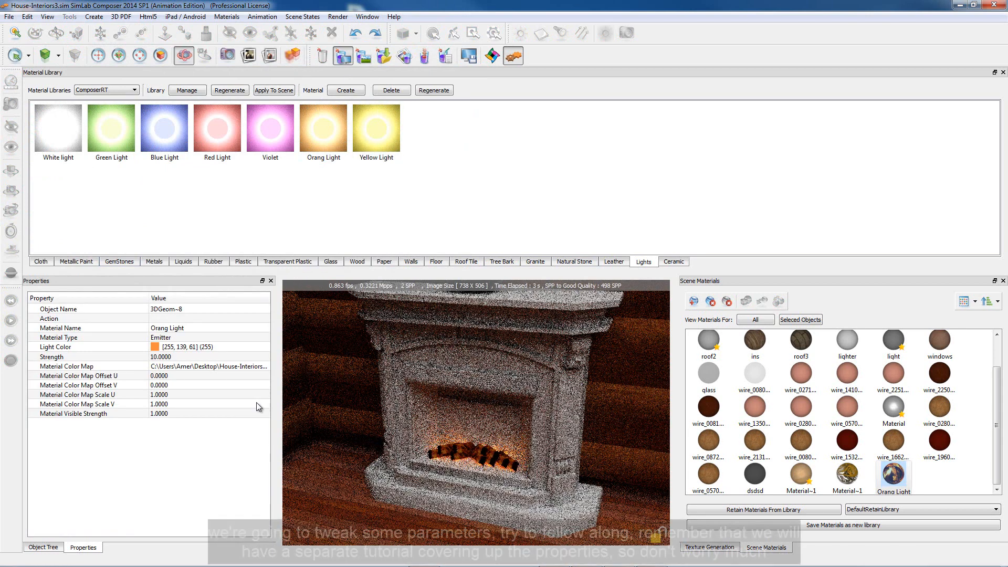
pyautogui.click(159, 414)
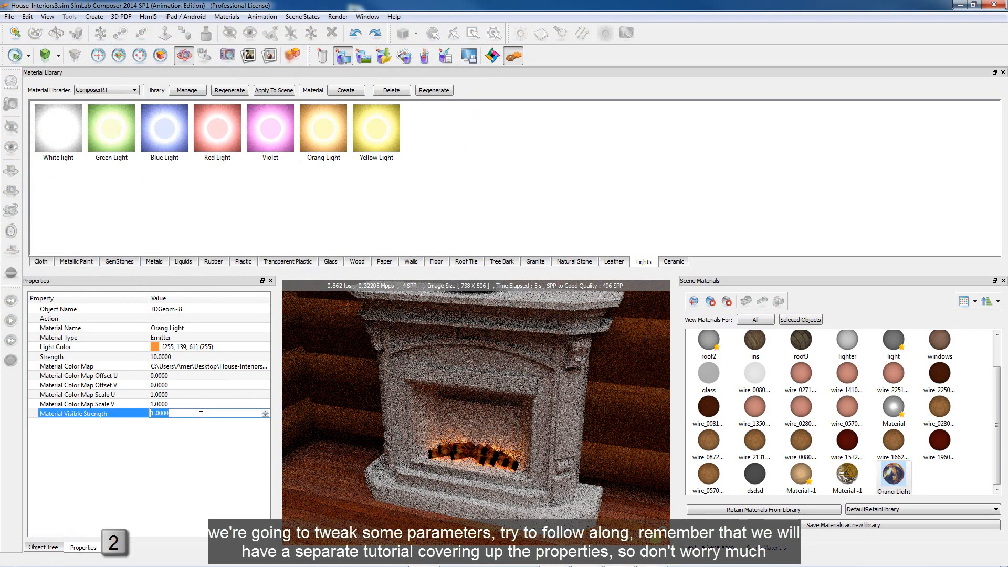
pyautogui.write('2.5')
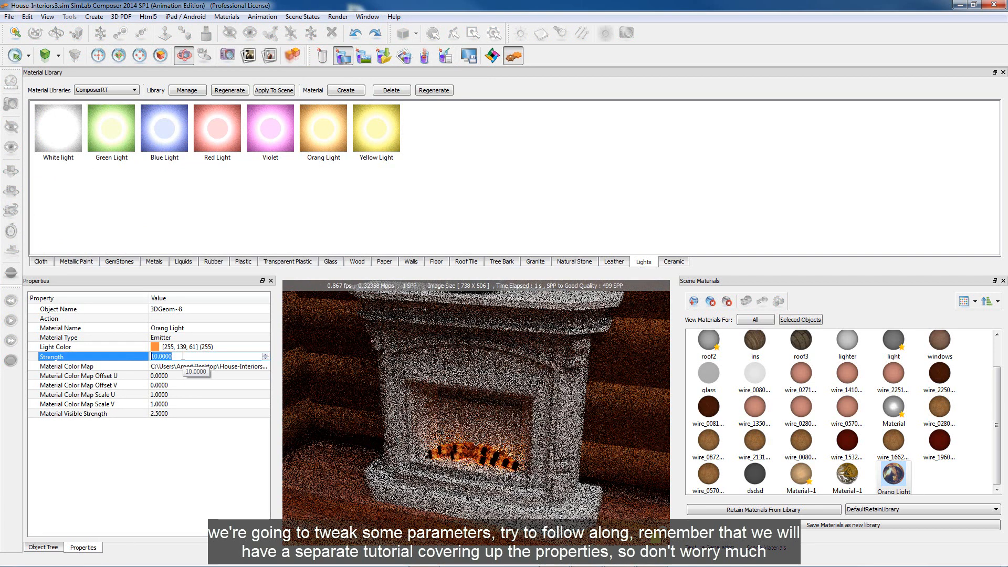
pyautogui.write('30')
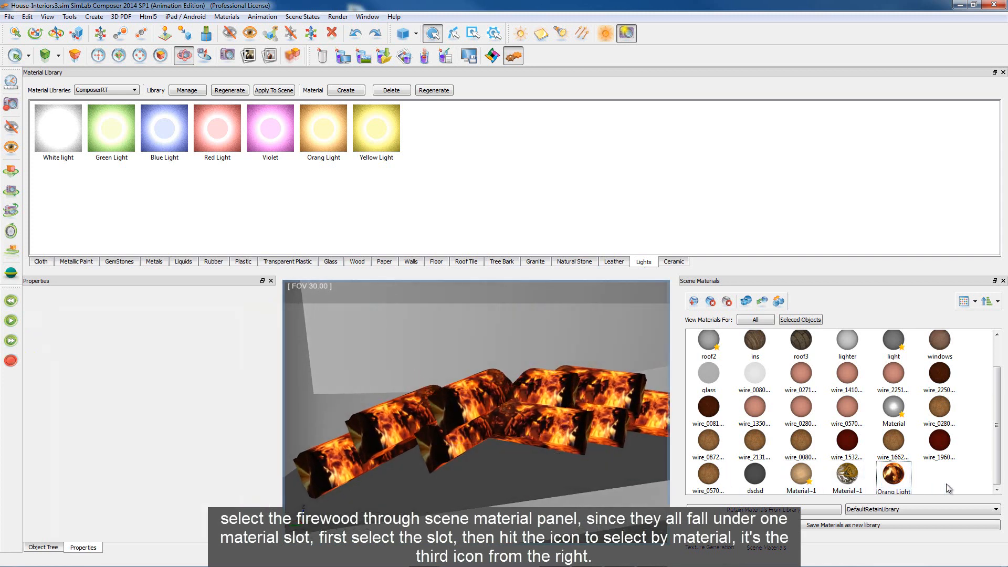
# Step: Select all Orange Light firewood and box-map the flame texture across them
pyautogui.click(893, 479)
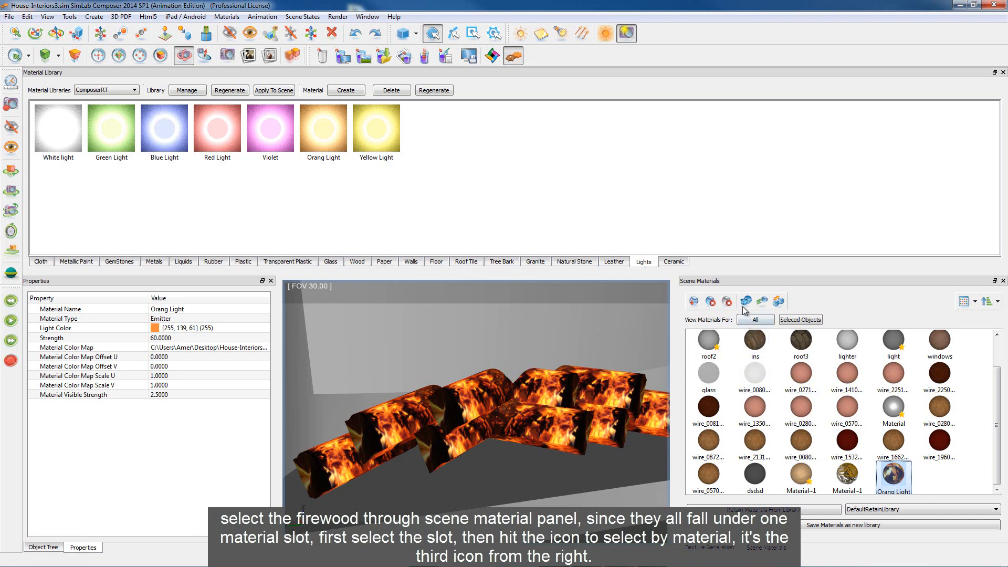
pyautogui.click(761, 301)
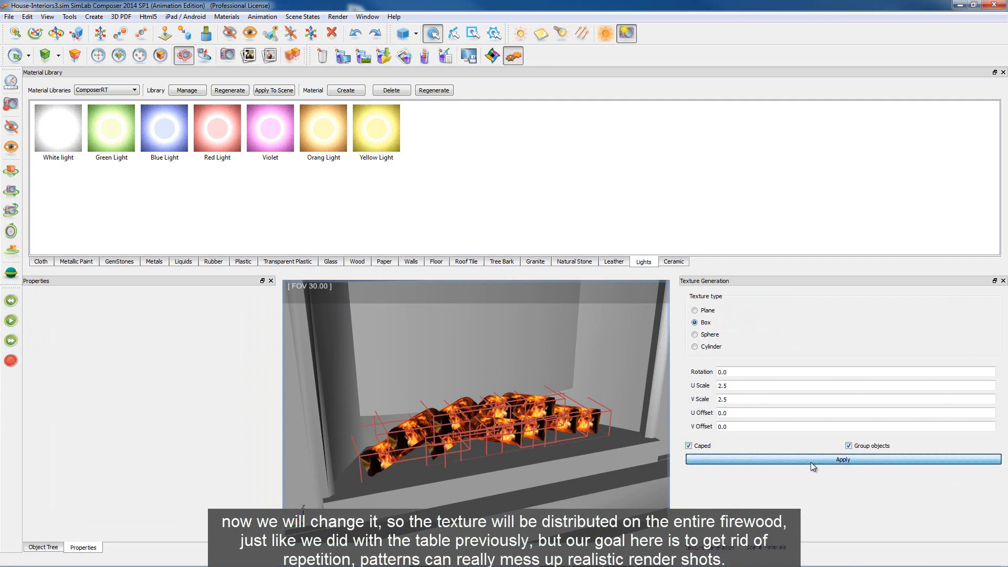
pyautogui.click(842, 459)
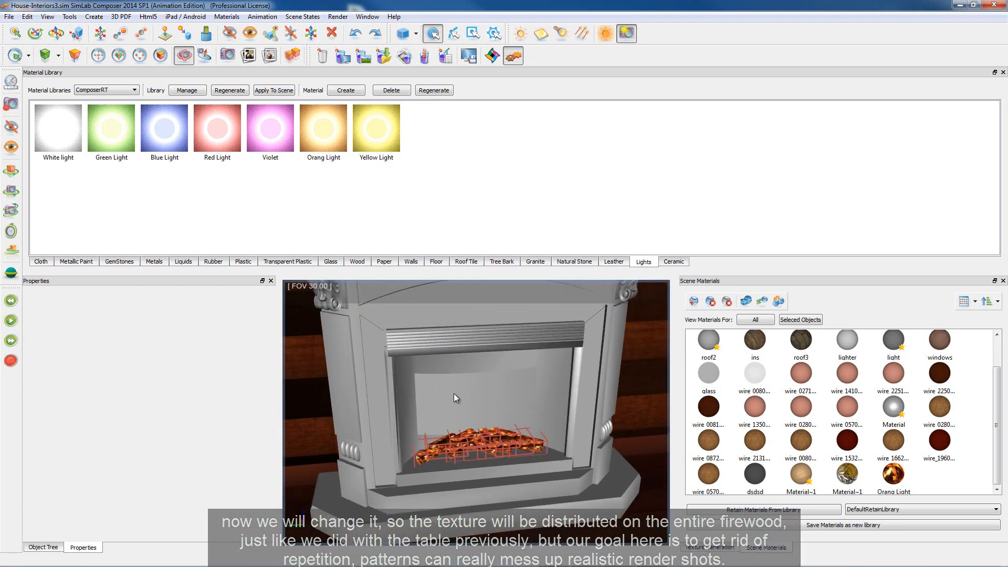
pyautogui.click(893, 405)
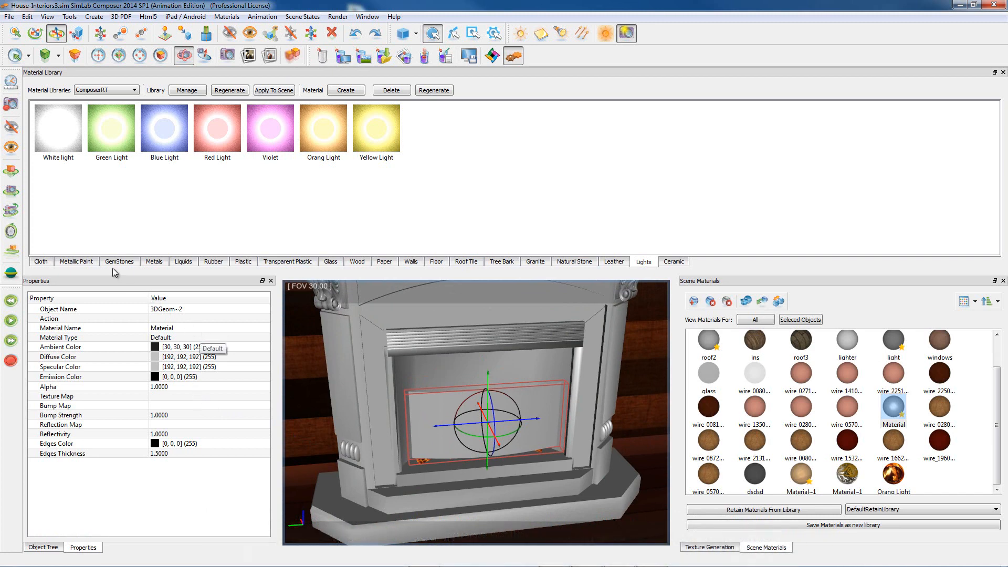
# Step: Apply Metals > Brushed Stainless Steel to the grate
pyautogui.click(119, 261)
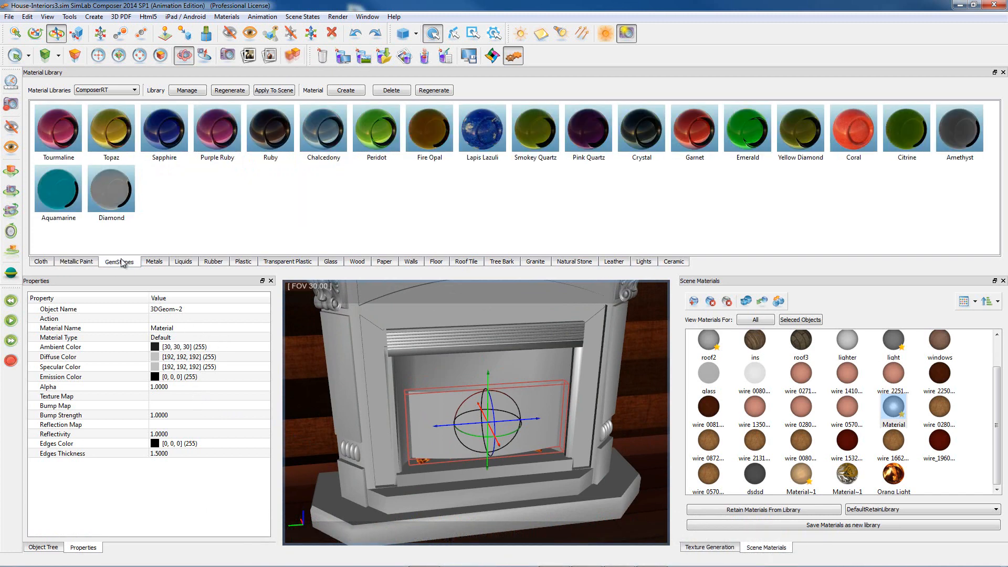
pyautogui.click(154, 261)
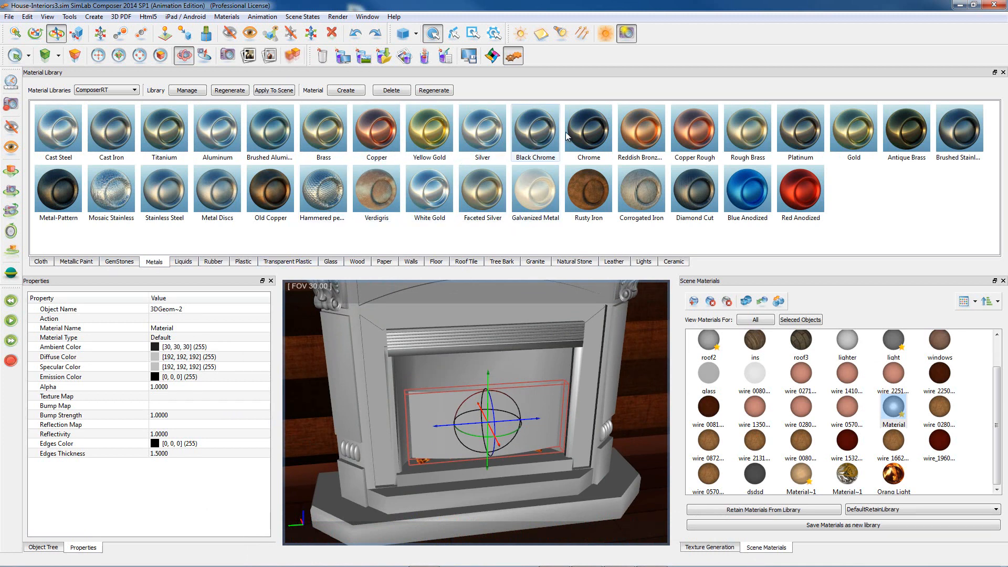
pyautogui.click(959, 129)
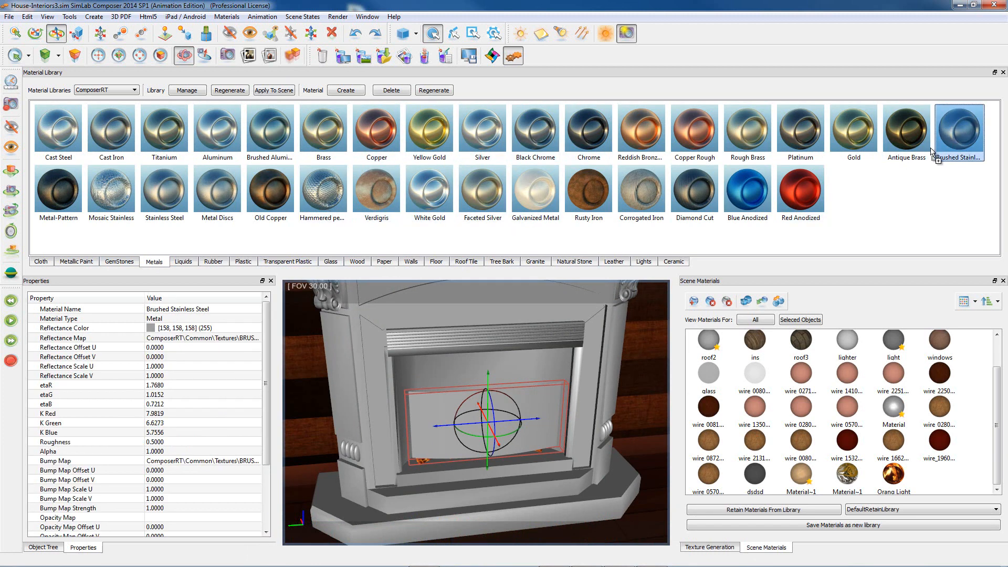
pyautogui.click(893, 411)
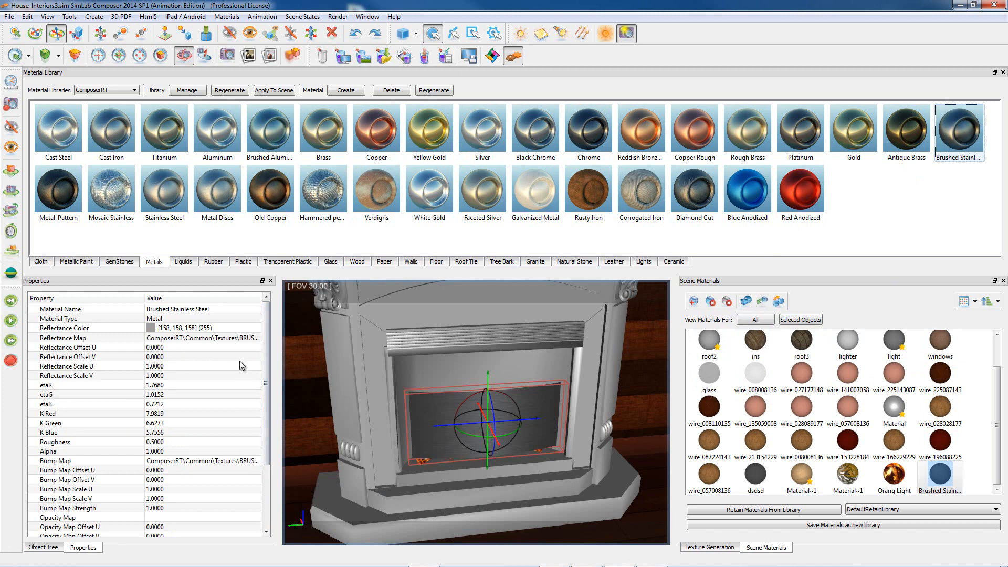
# Step: Set the grate's reflectance map to the Net.png texture
pyautogui.click(63, 338)
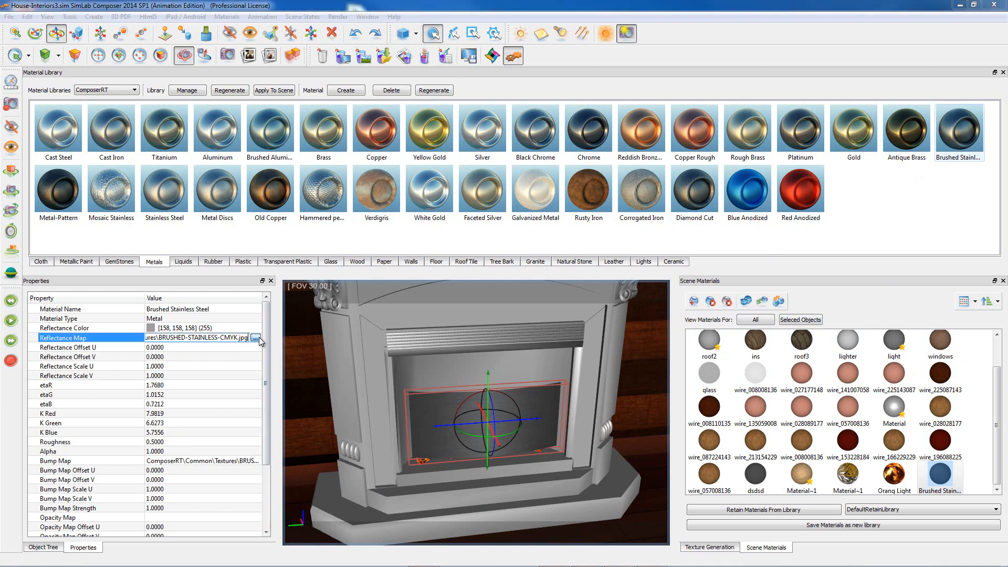
pyautogui.click(256, 338)
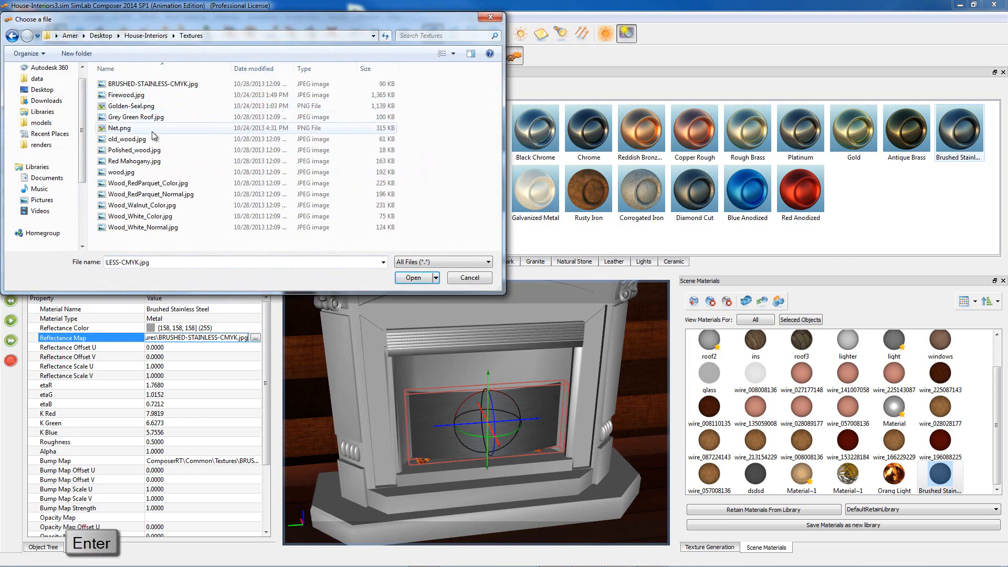
pyautogui.click(119, 128)
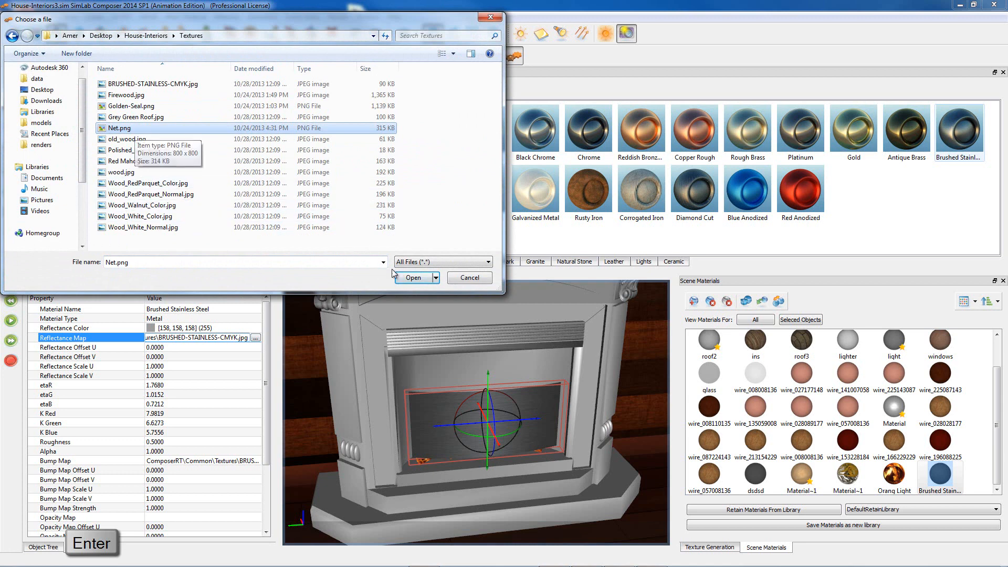
pyautogui.click(413, 277)
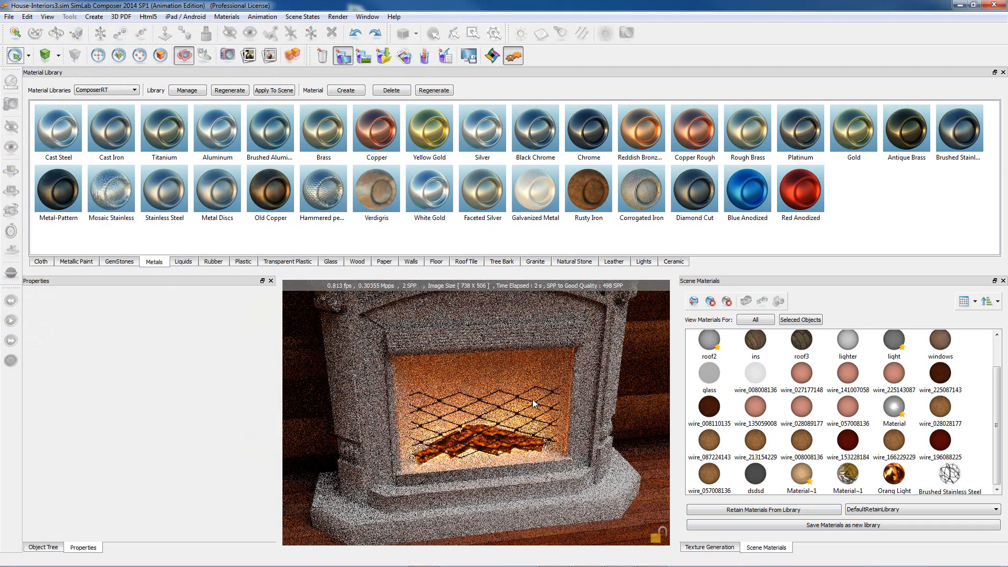
pyautogui.click(709, 548)
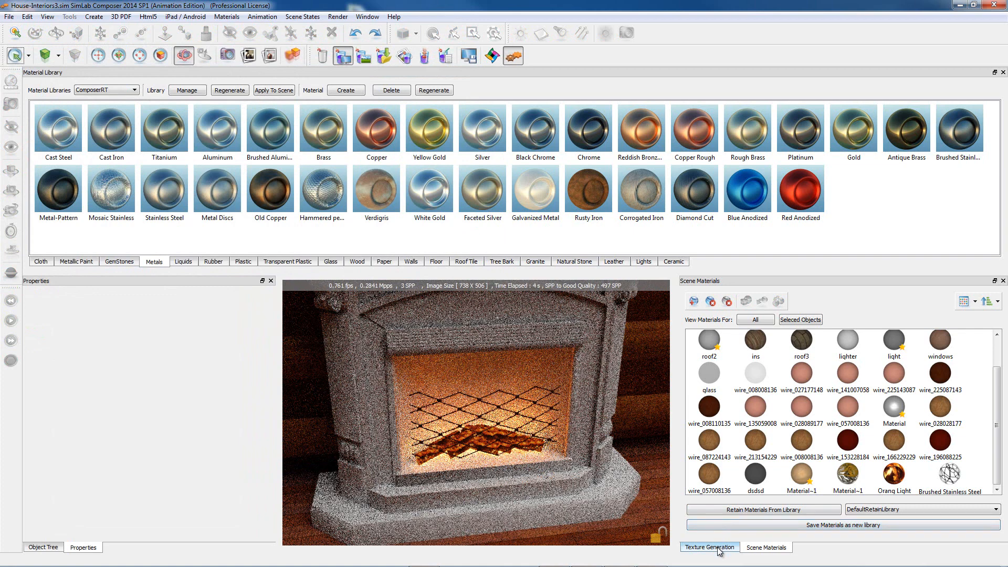
pyautogui.click(709, 548)
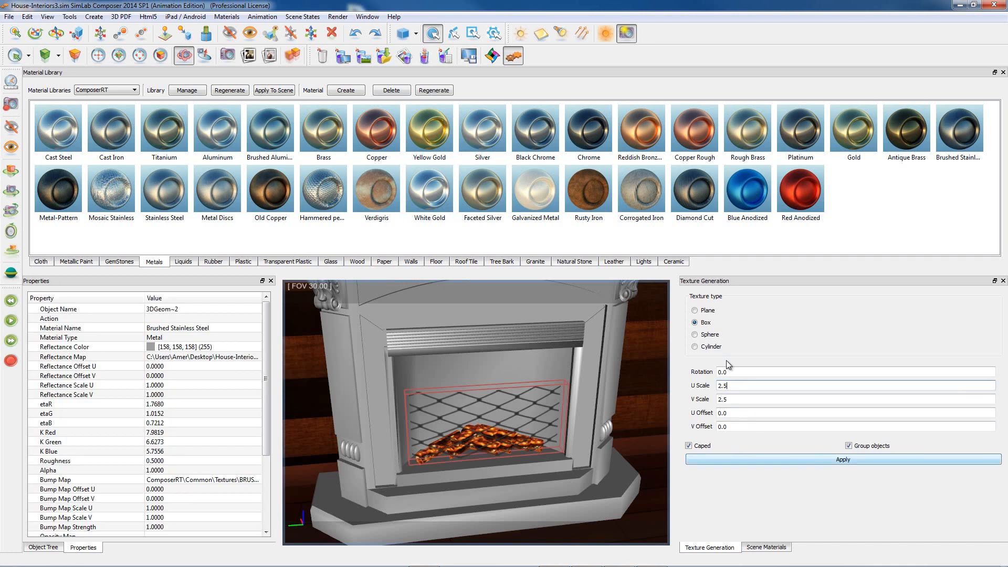
# Step: Plane-map the net texture onto the grate at U/V scale 2.5
pyautogui.click(695, 309)
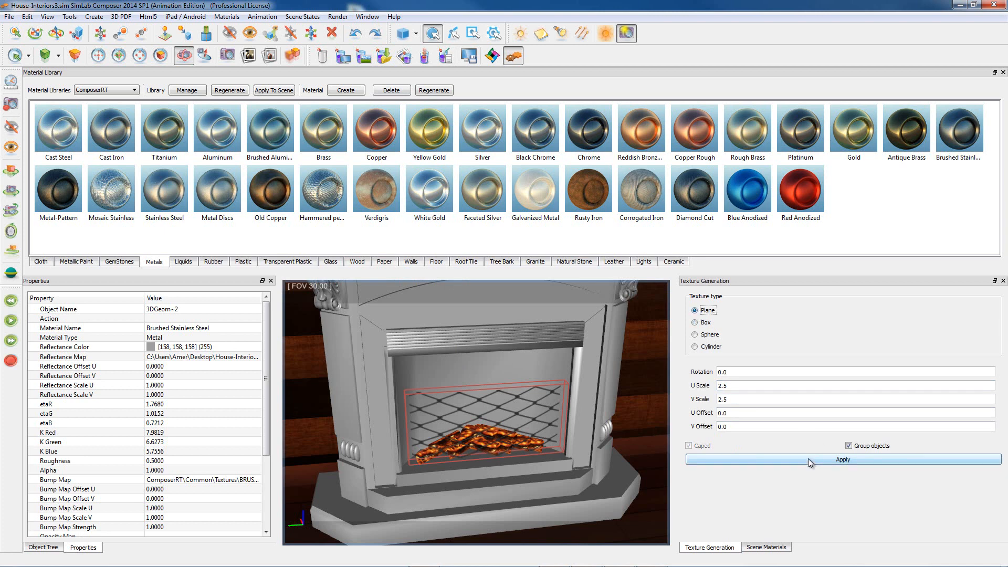
pyautogui.click(843, 459)
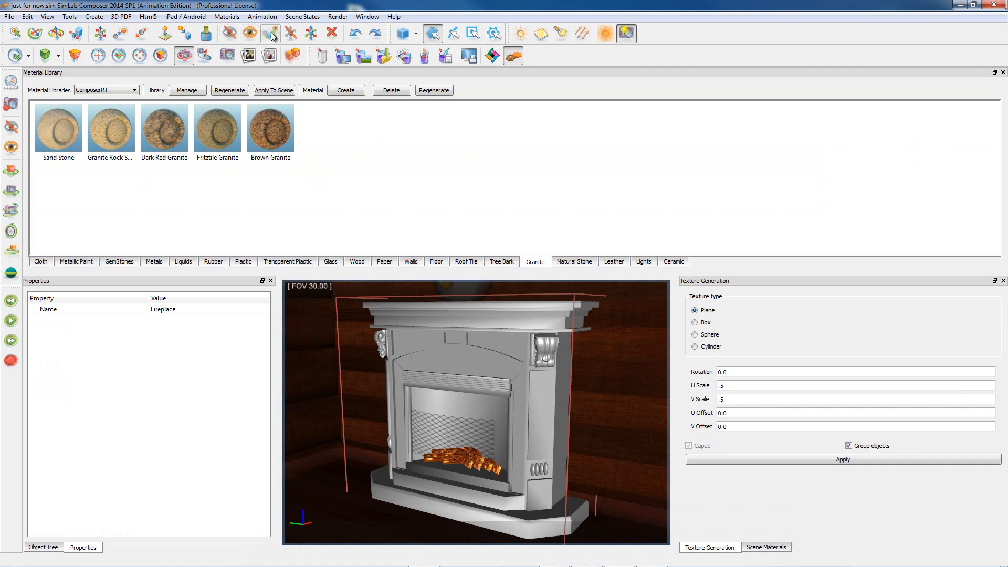
# Step: Isolate the fireplace model and select it for texture mapping
pyautogui.click(766, 547)
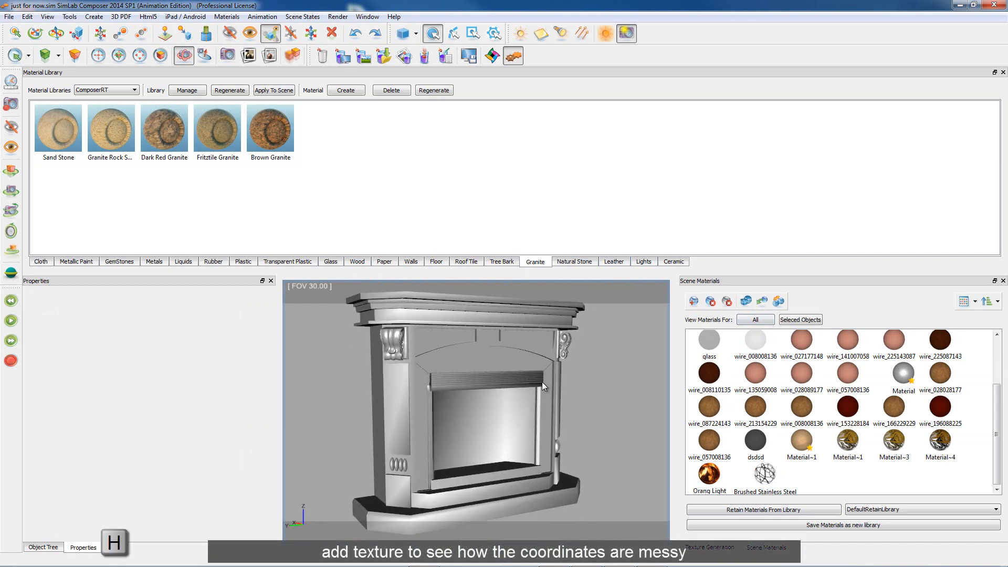
pyautogui.click(57, 126)
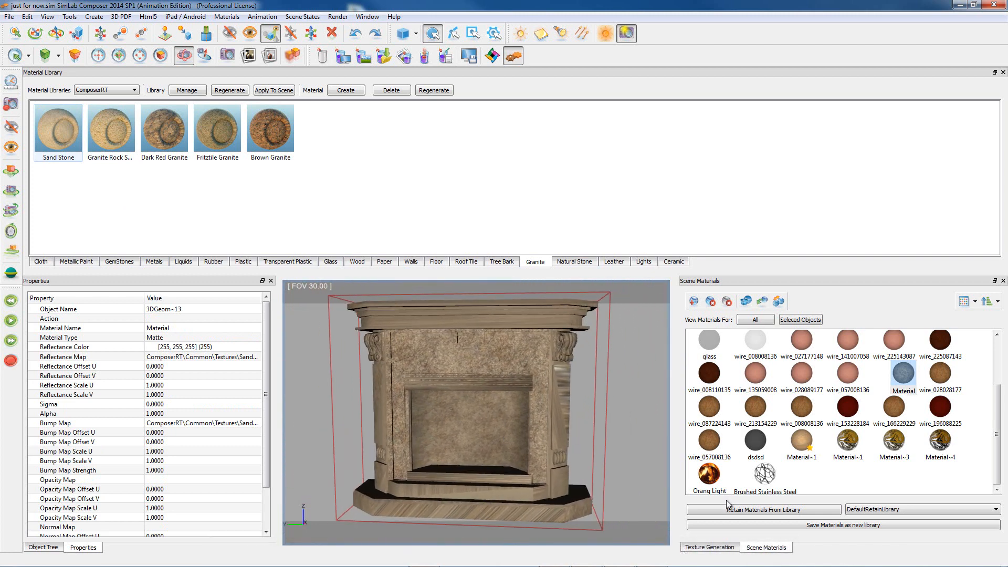
pyautogui.click(709, 547)
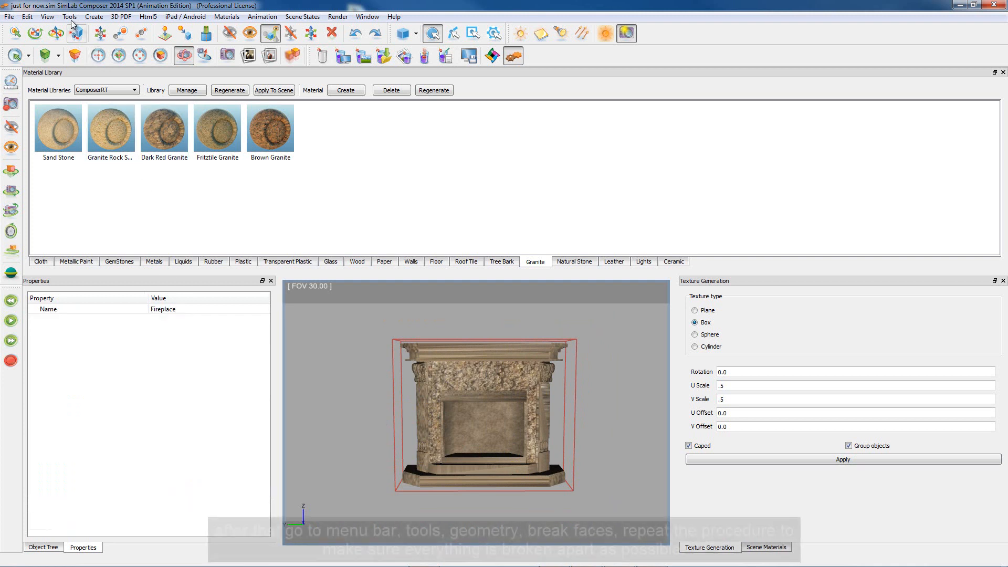
# Step: Run Break Faces on the fireplace repeatedly until the faces are reported unbreakable
pyautogui.click(69, 16)
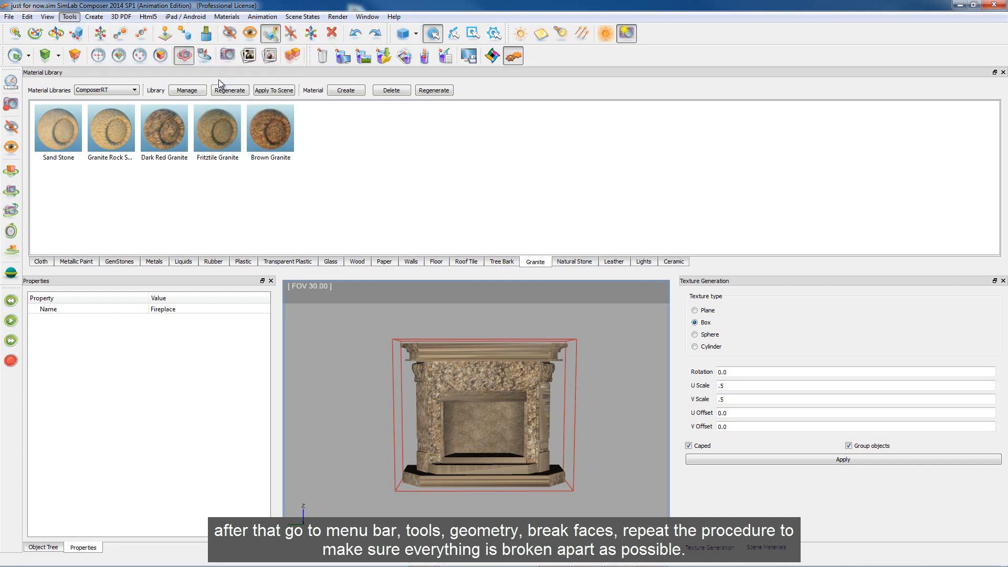
pyautogui.moveTo(364, 418)
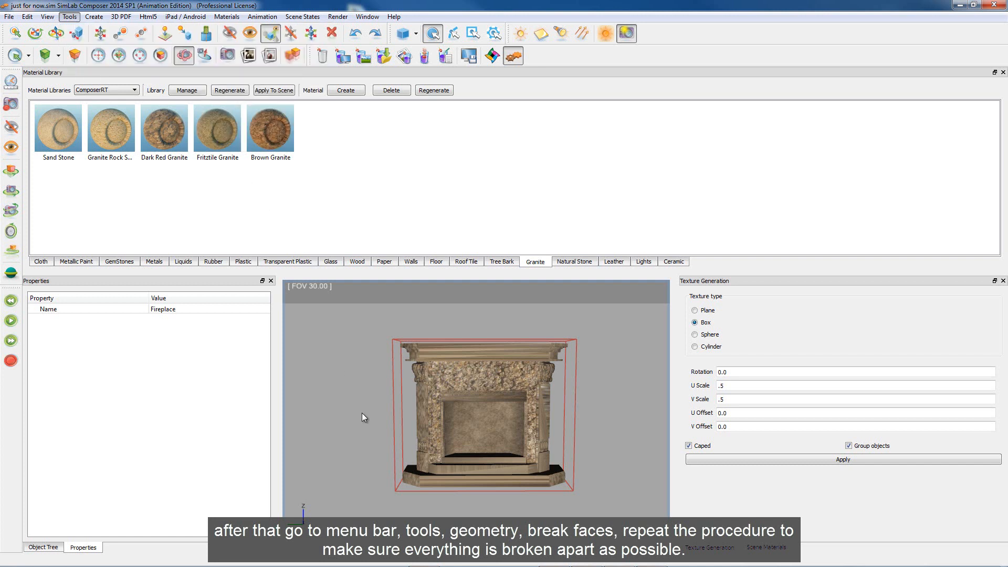
pyautogui.moveTo(379, 422)
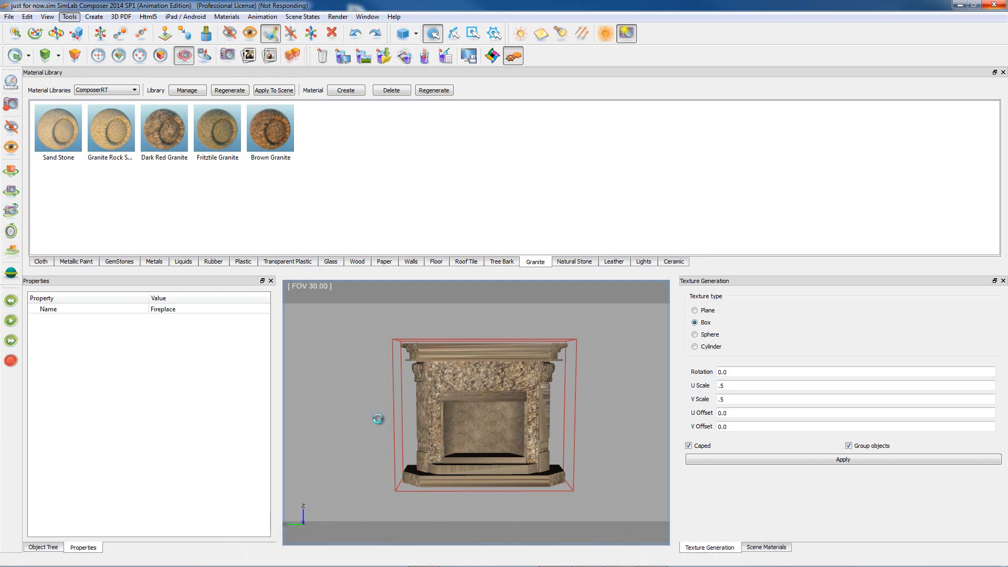
pyautogui.click(379, 424)
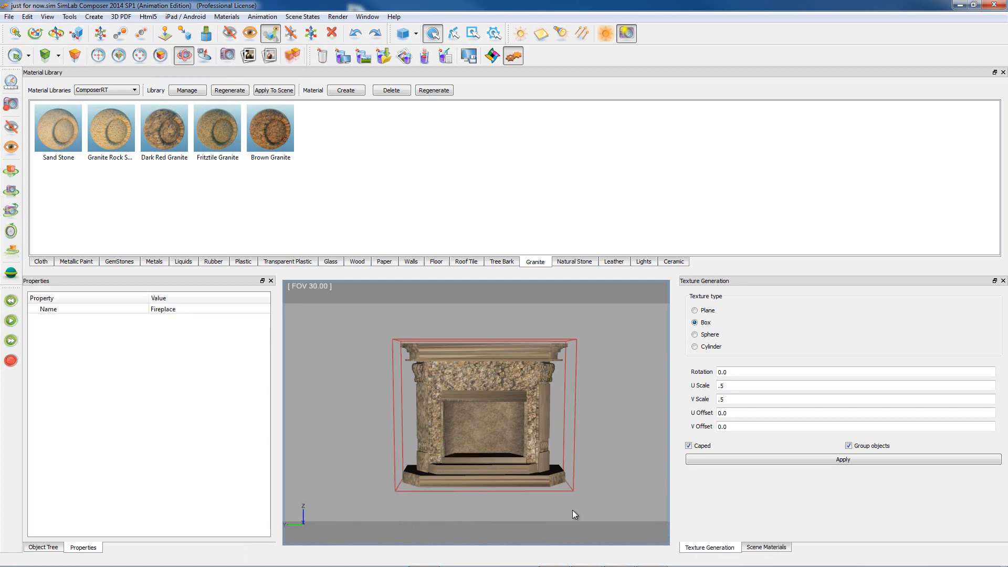
pyautogui.click(69, 16)
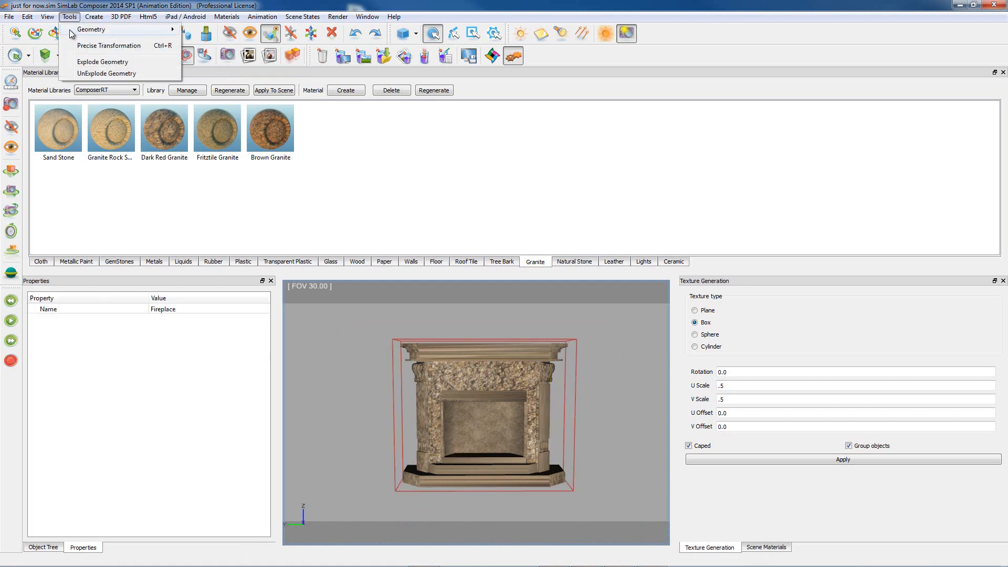
pyautogui.click(102, 61)
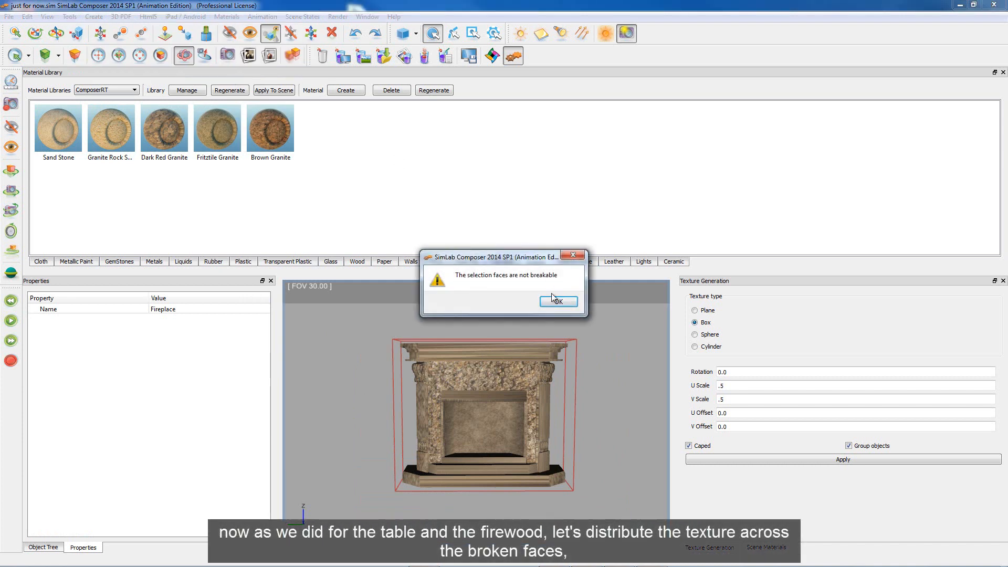
pyautogui.click(557, 301)
pyautogui.write('1')
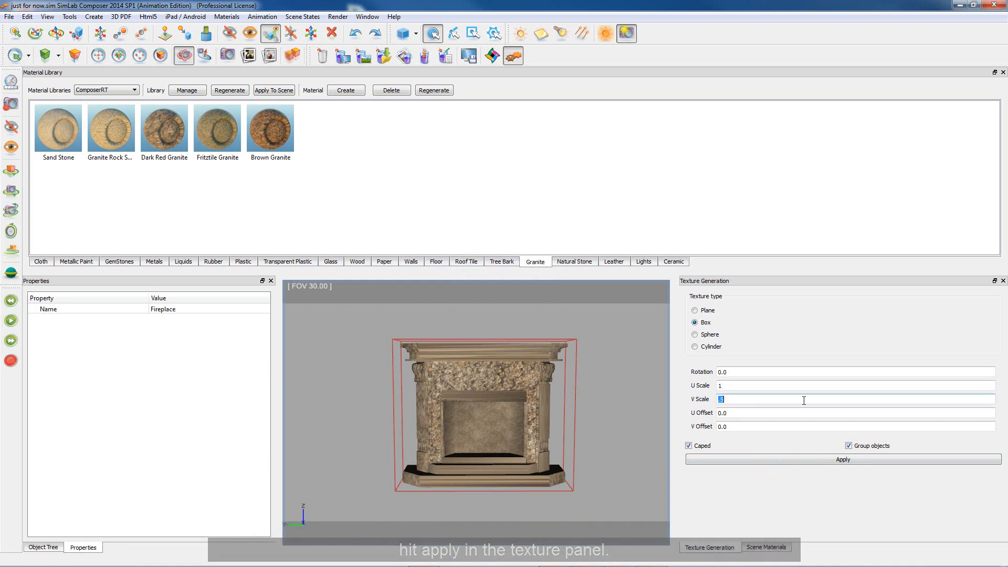
# Step: Box-map the stone texture at scale 1, then plane-map the streaked back wall
pyautogui.click(842, 459)
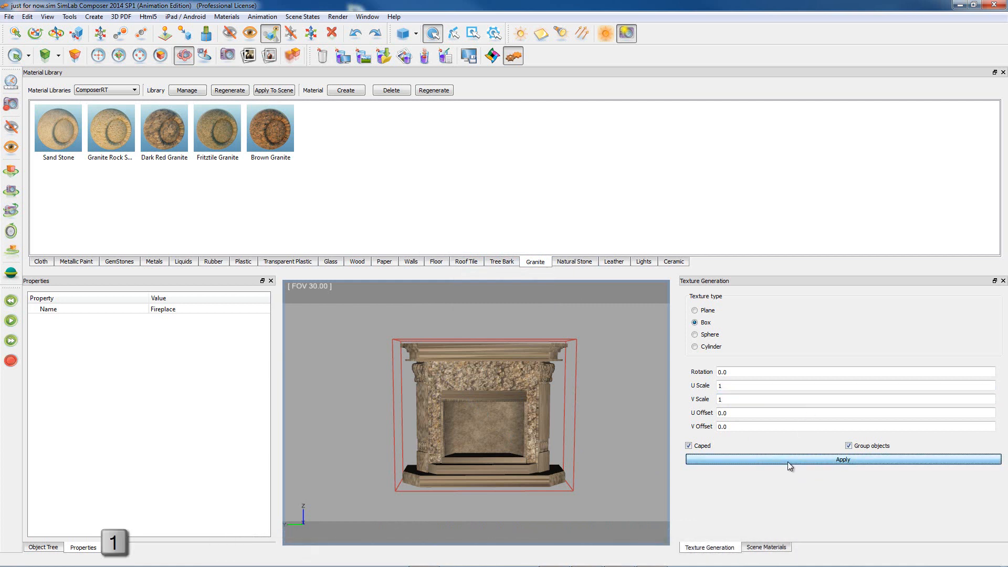
pyautogui.click(843, 459)
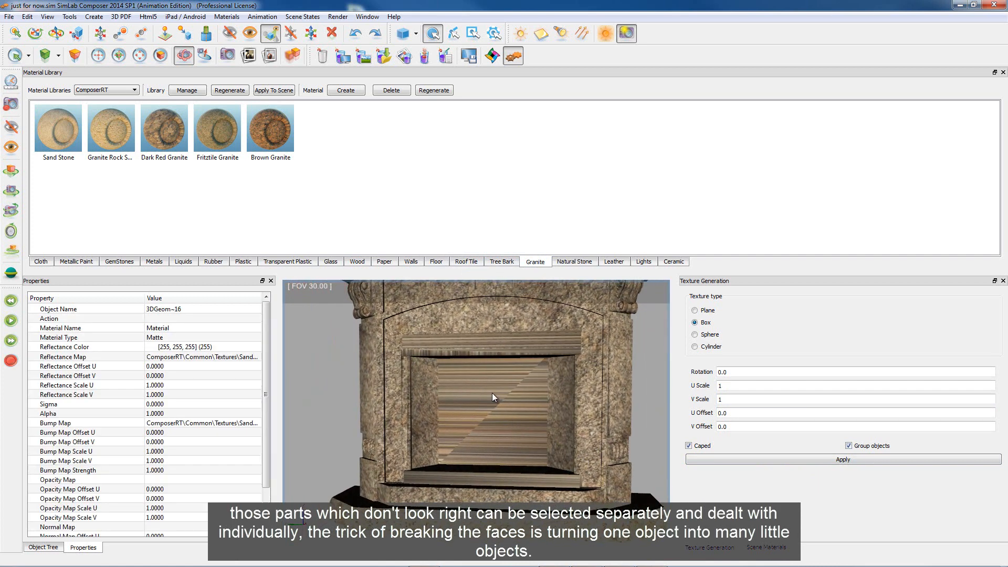
pyautogui.moveTo(510, 422)
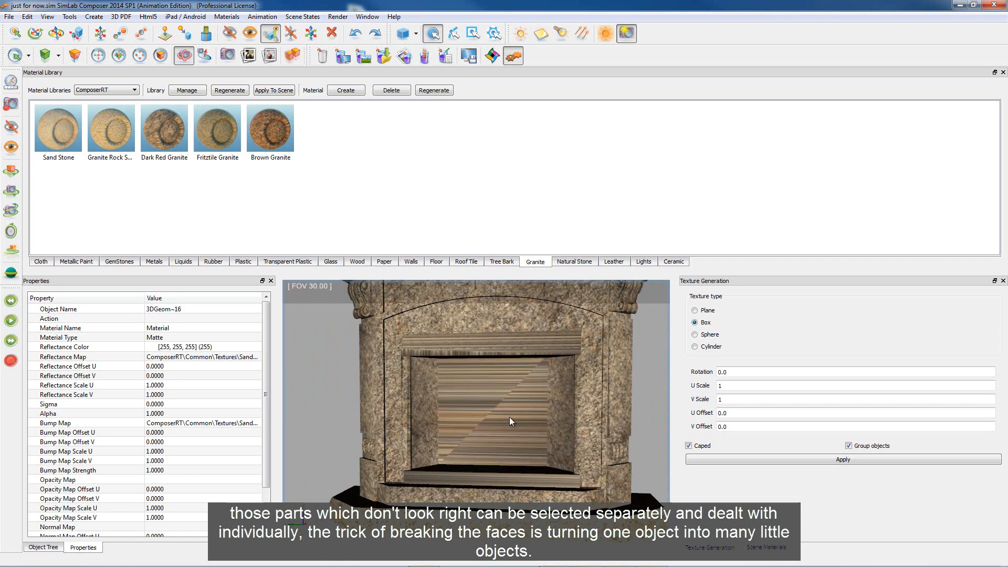
pyautogui.click(695, 310)
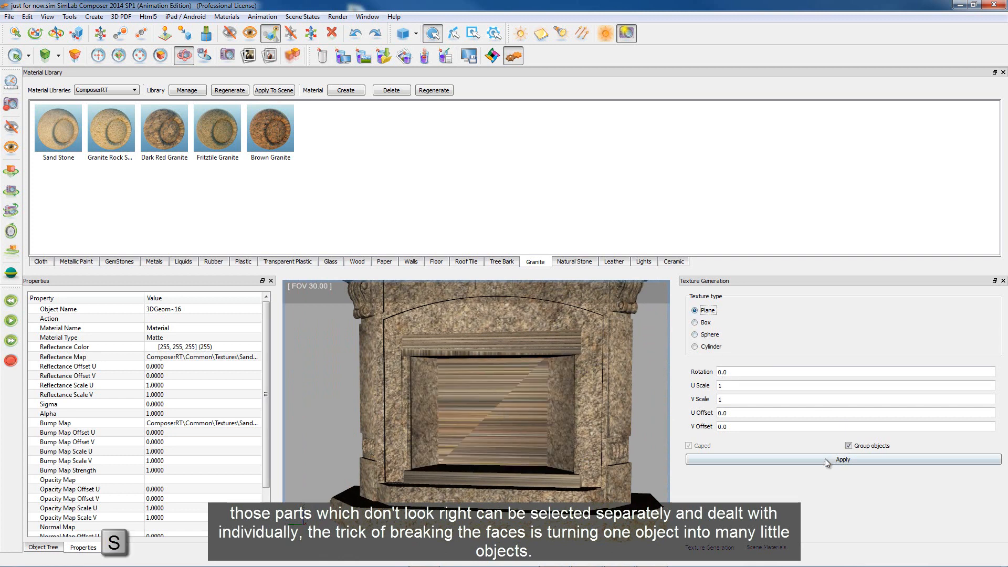
pyautogui.click(842, 459)
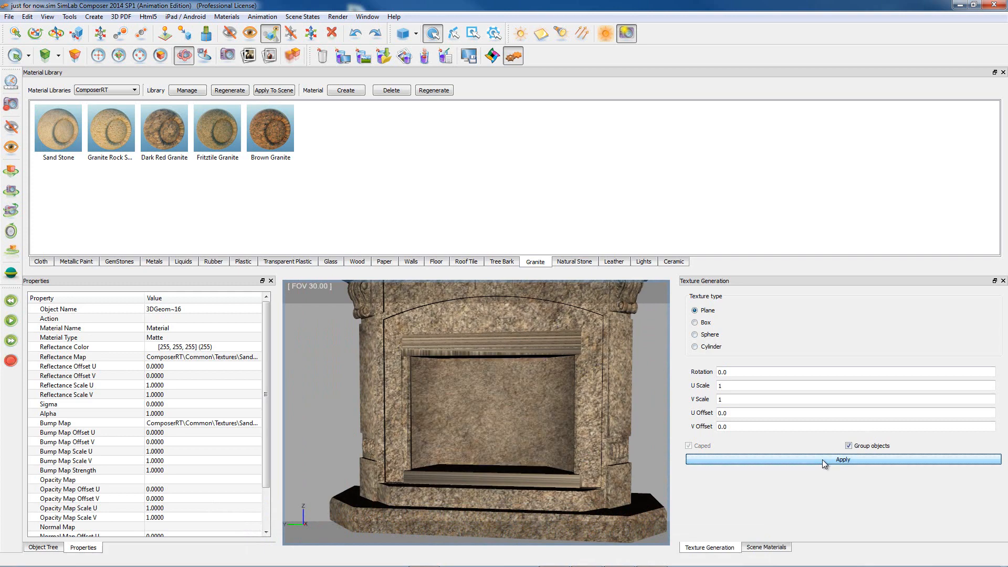